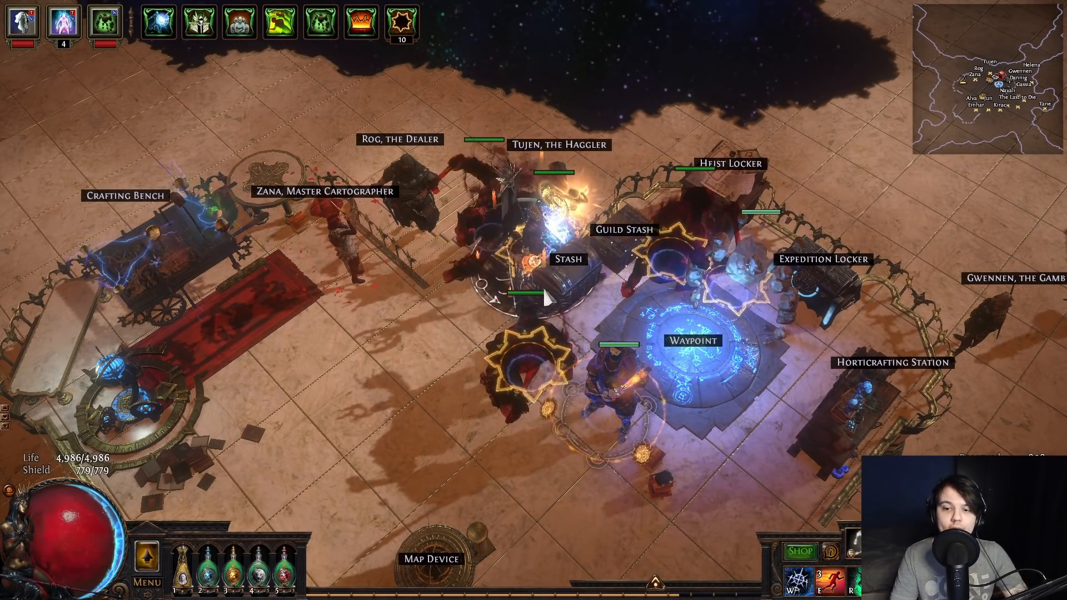
Open the hideout stash and switch to the 50 Blight Ravaged Loot tab.
click(557, 259)
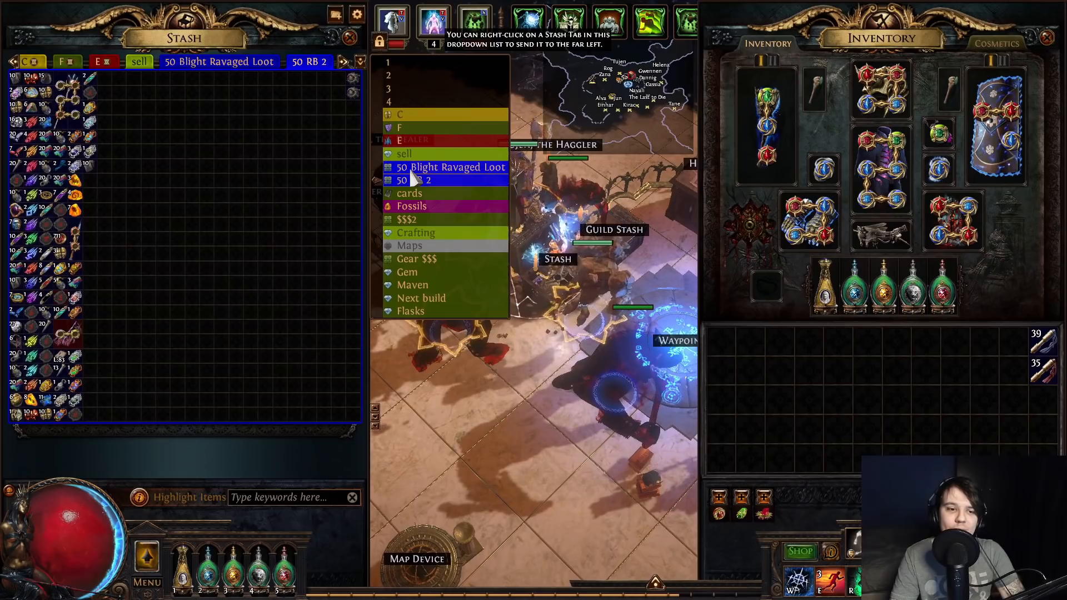
click(426, 180)
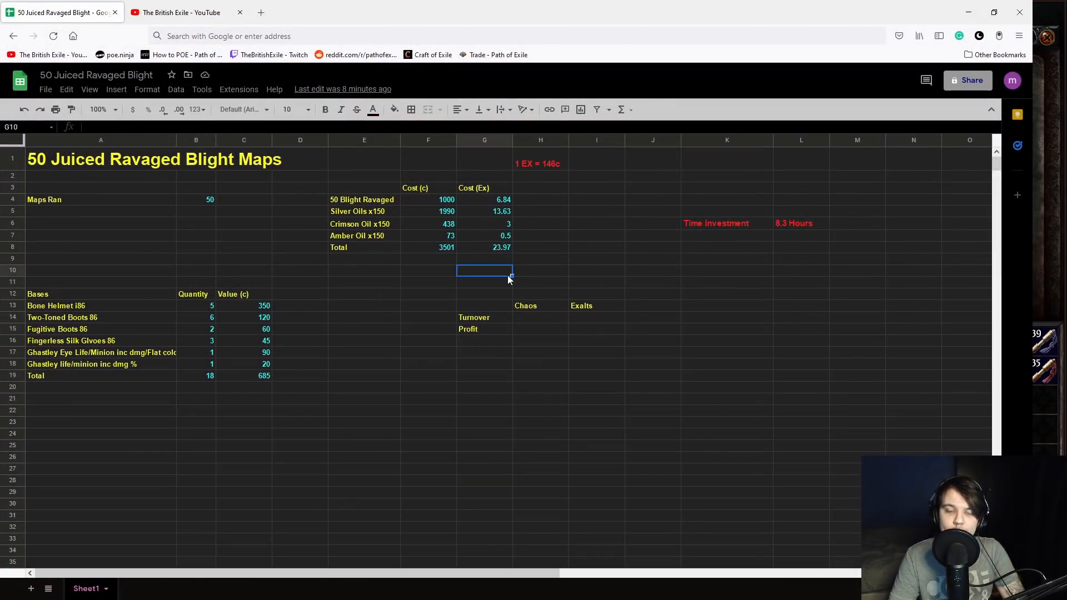
mouse_move(482, 278)
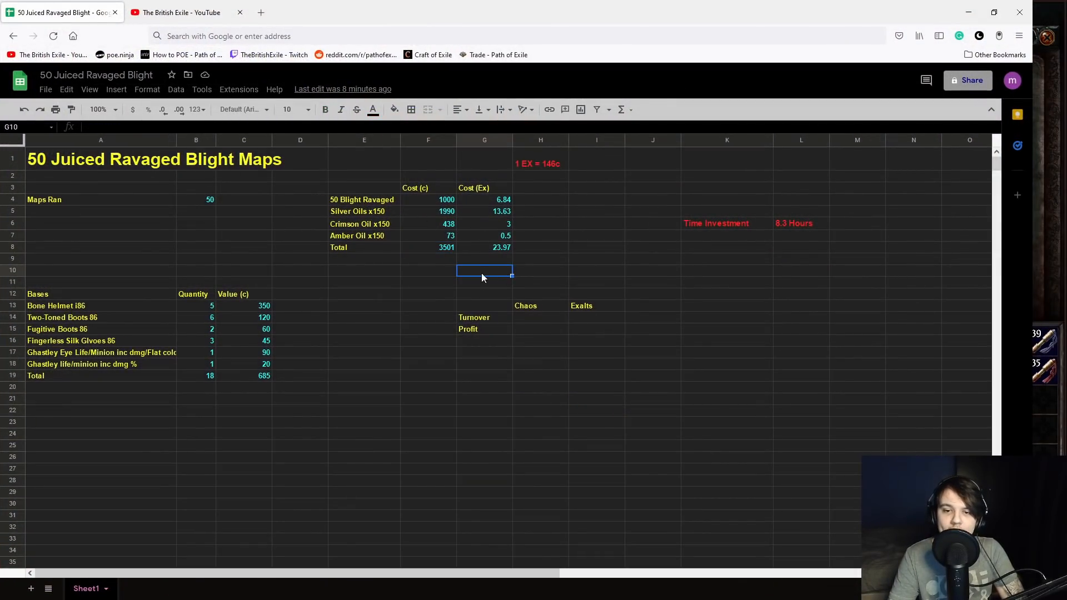
click(364, 270)
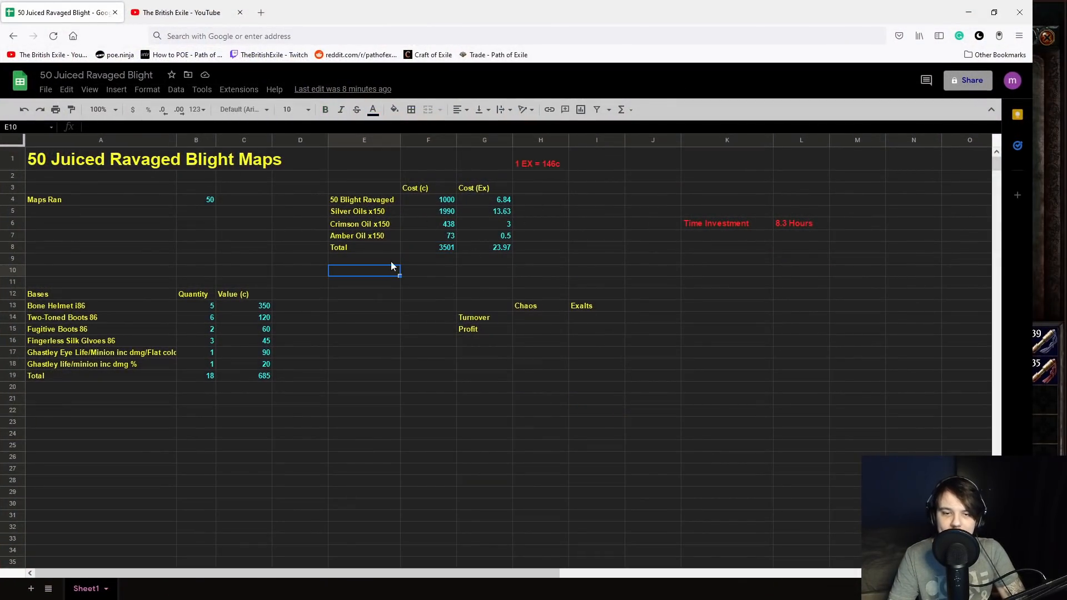
click(428, 199)
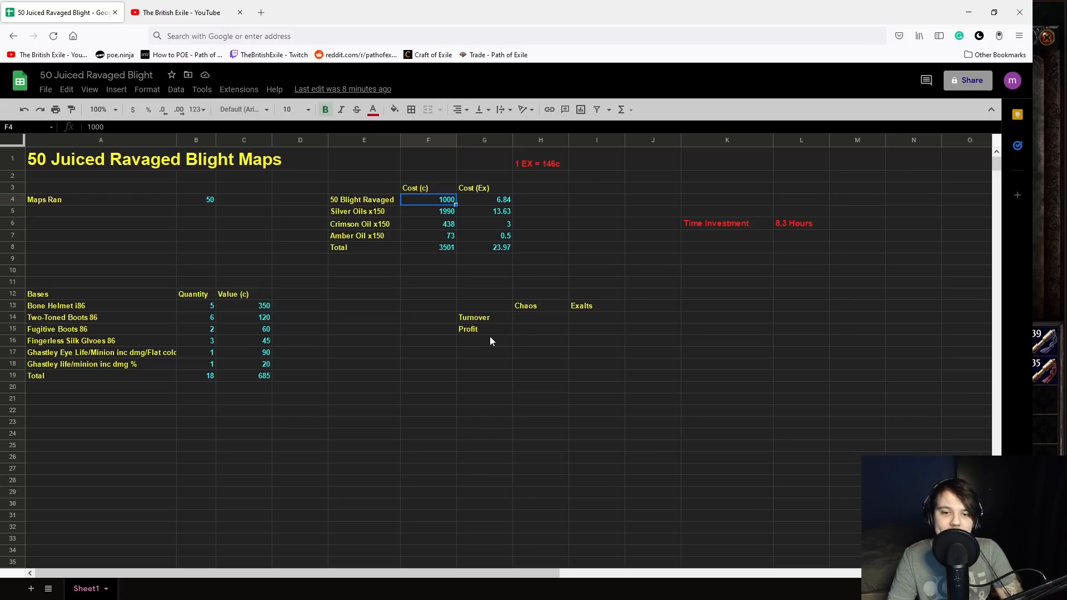
mouse_move(428, 313)
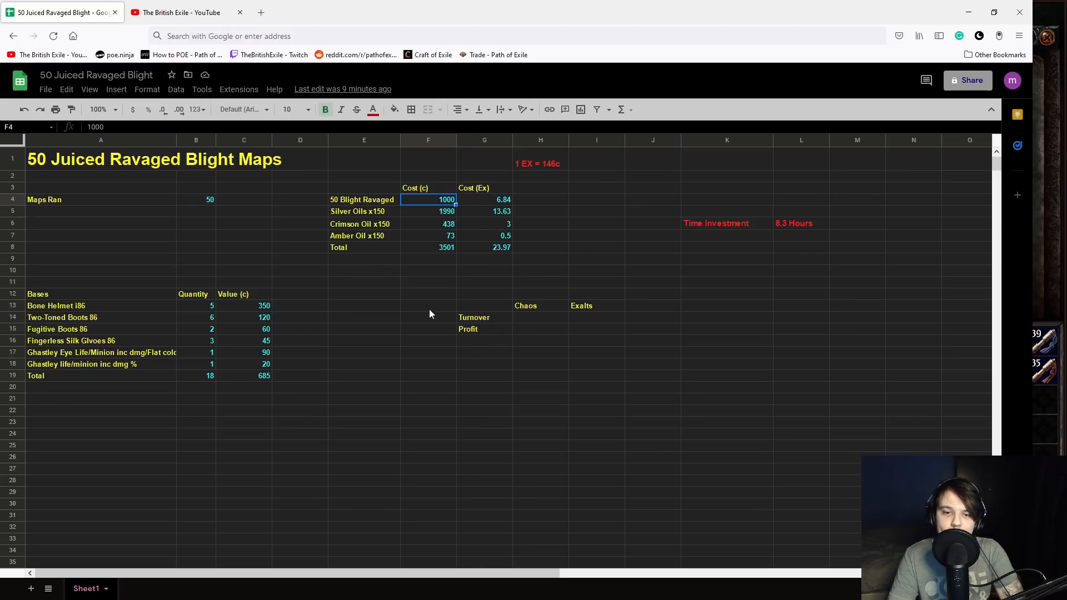
mouse_move(428, 297)
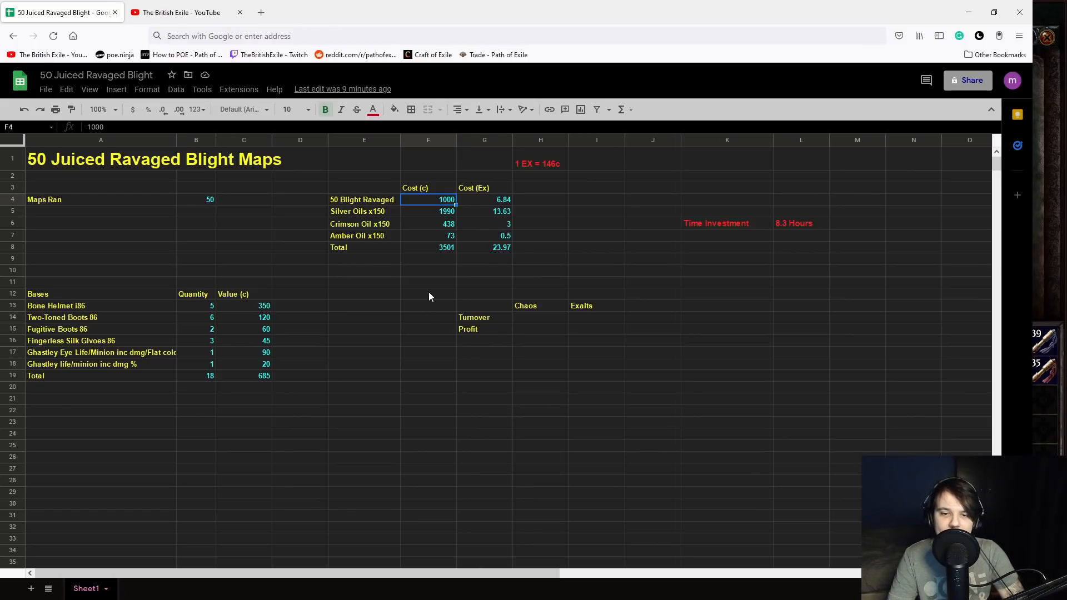
click(428, 212)
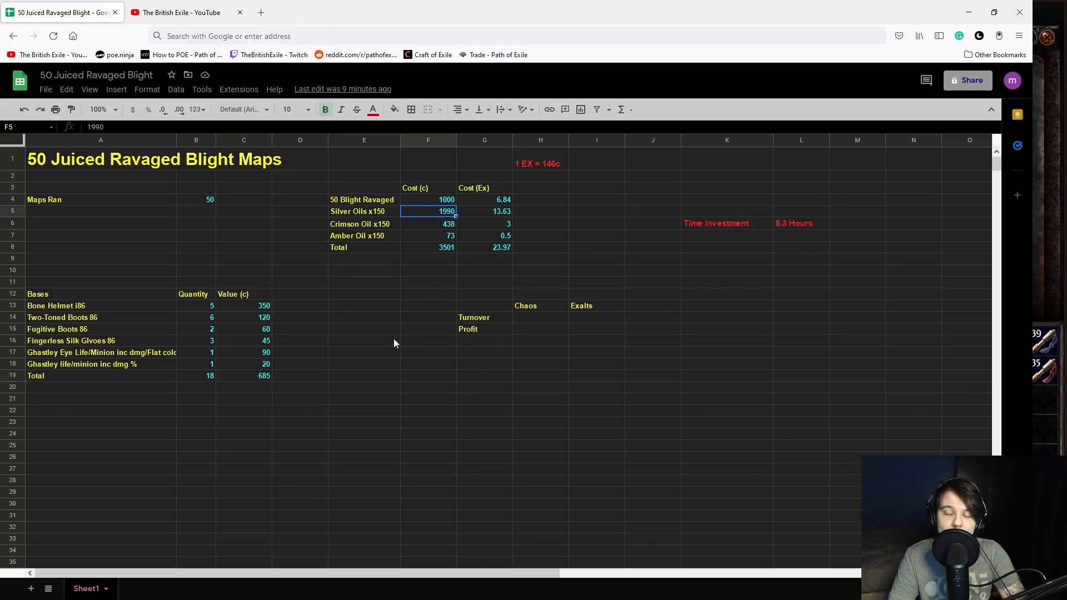
click(428, 224)
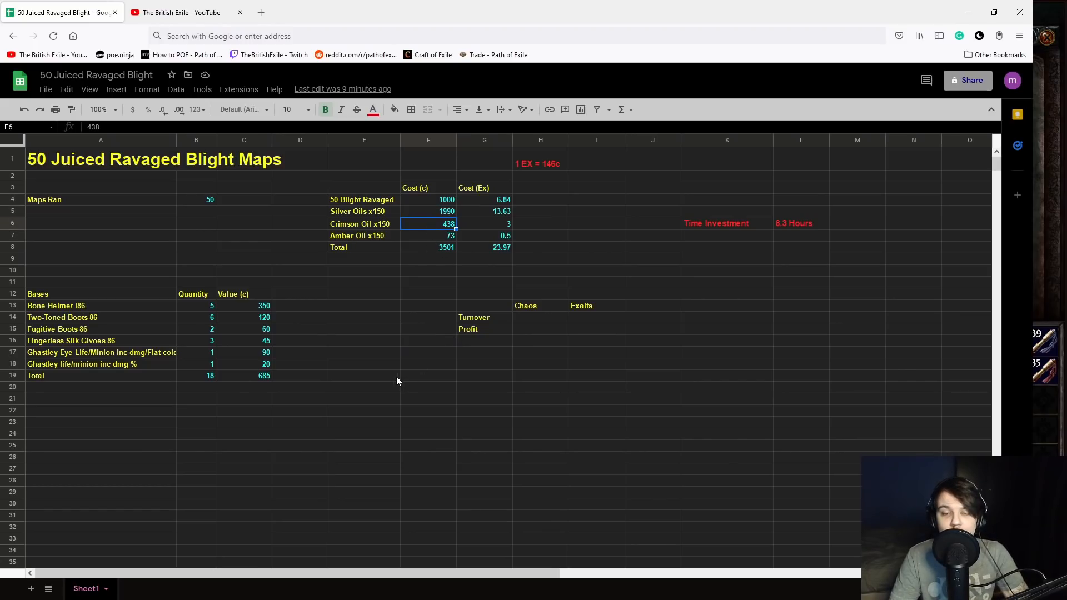
click(364, 211)
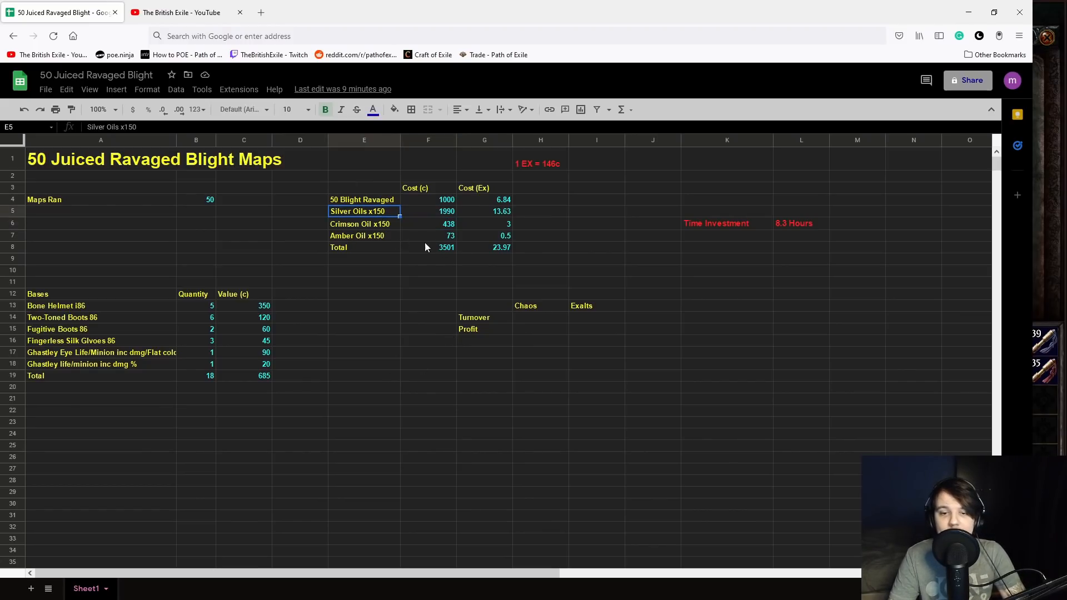
click(428, 305)
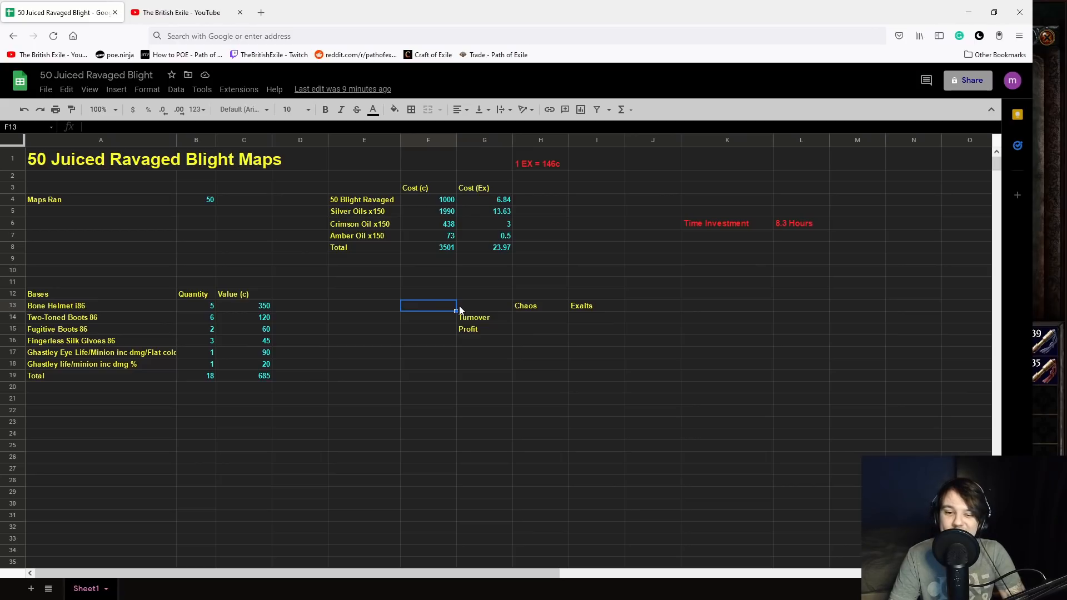
mouse_move(391, 260)
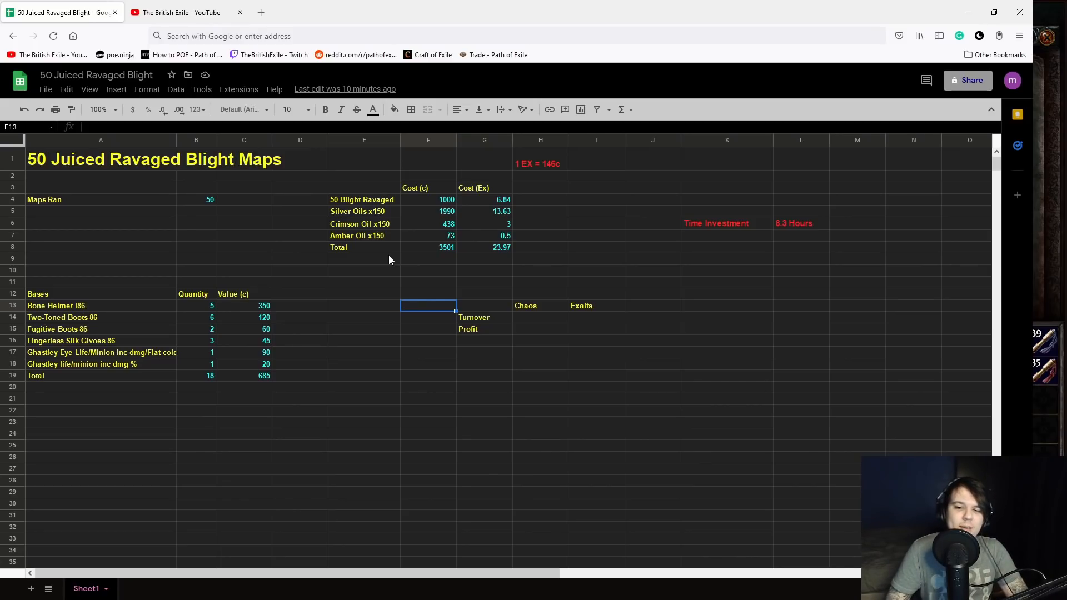
mouse_move(160, 182)
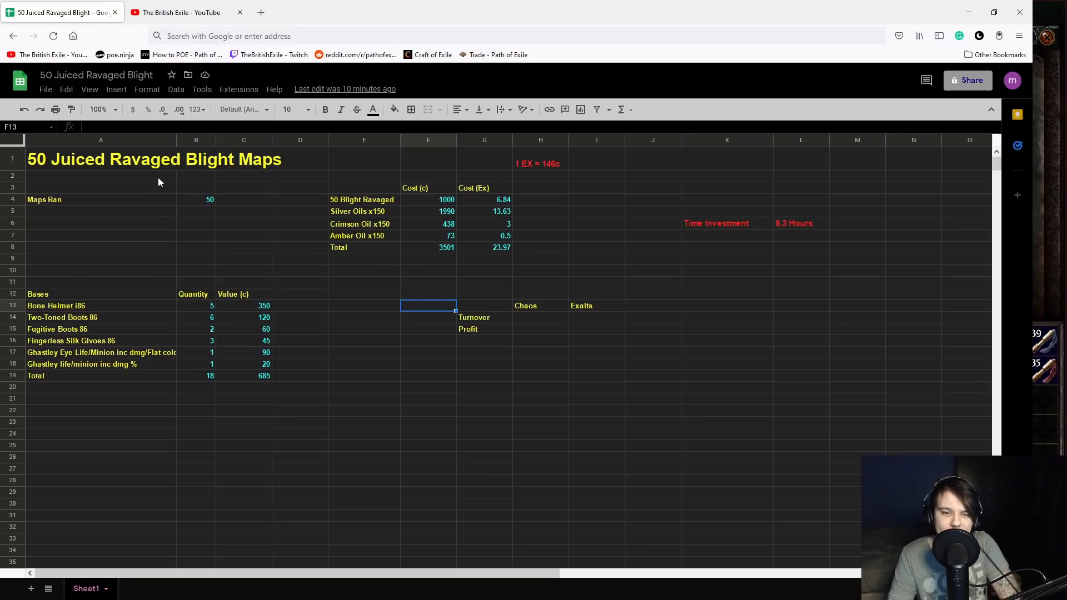
click(243, 199)
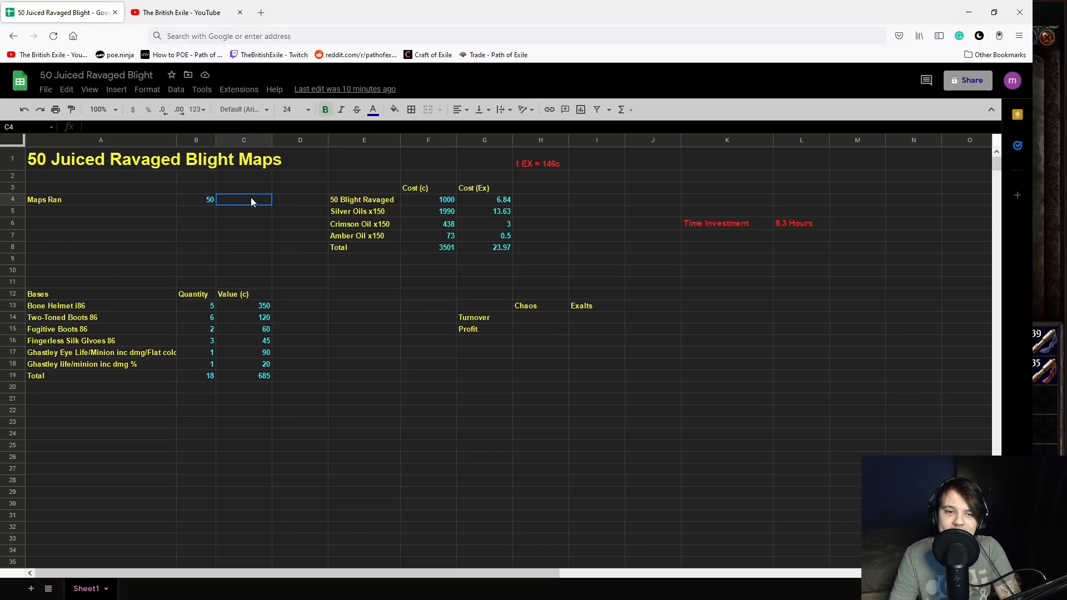
click(801, 283)
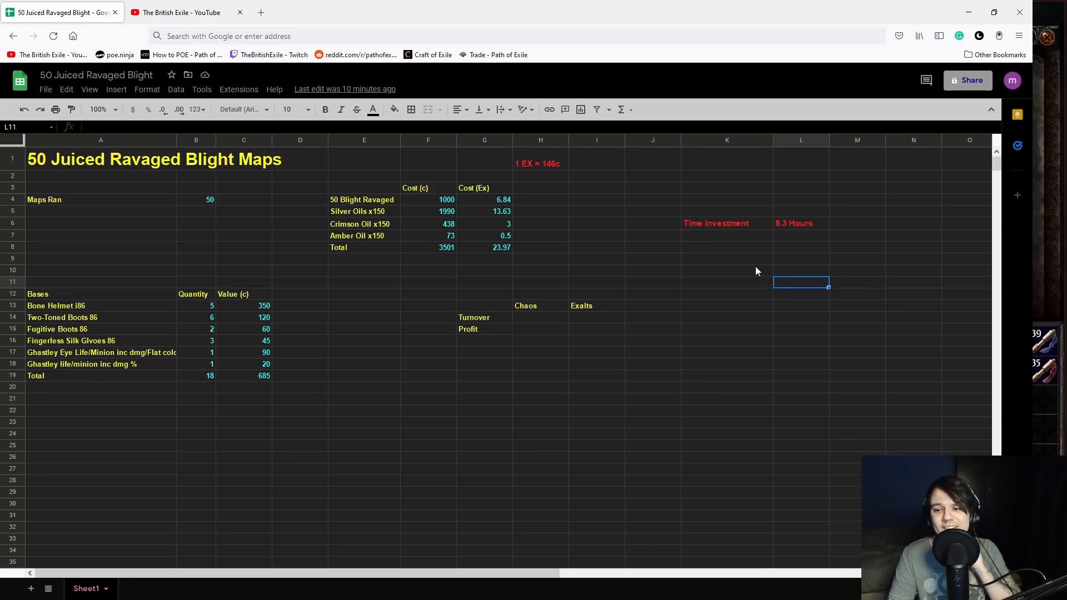
click(484, 258)
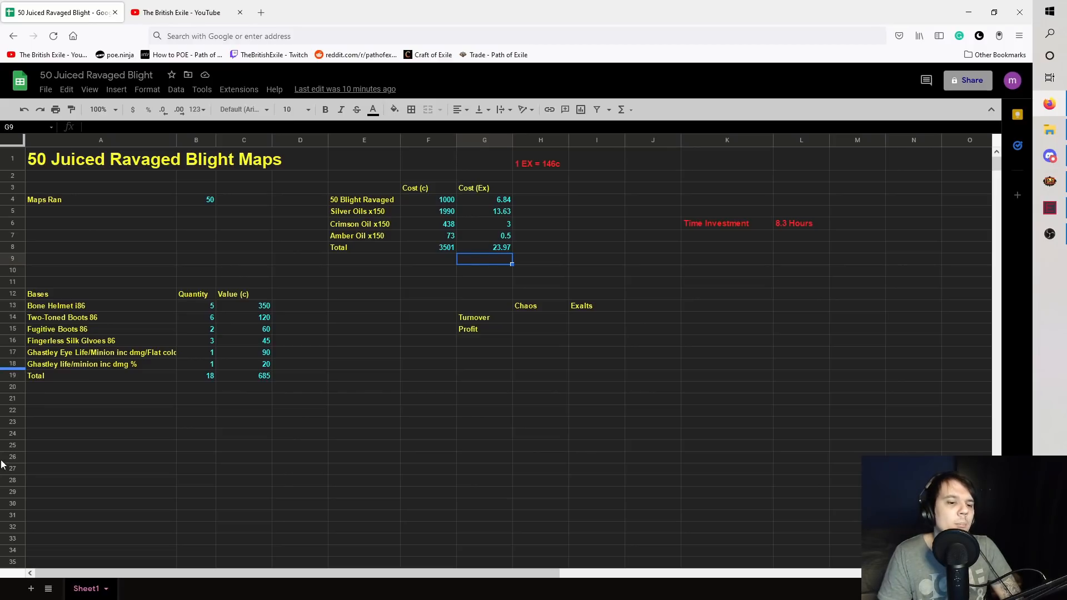
click(243, 376)
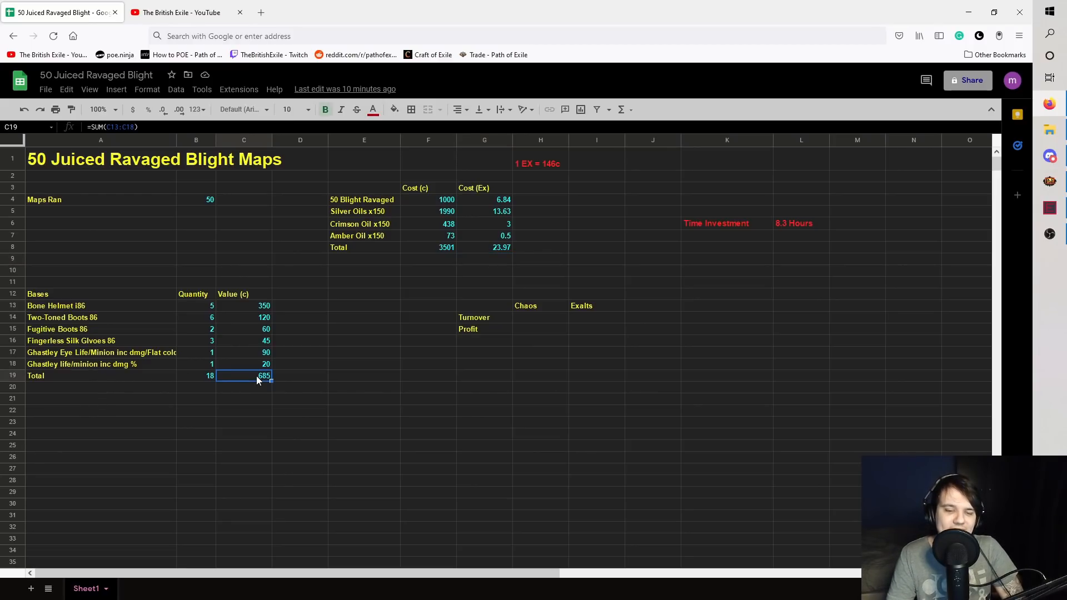
mouse_move(216, 363)
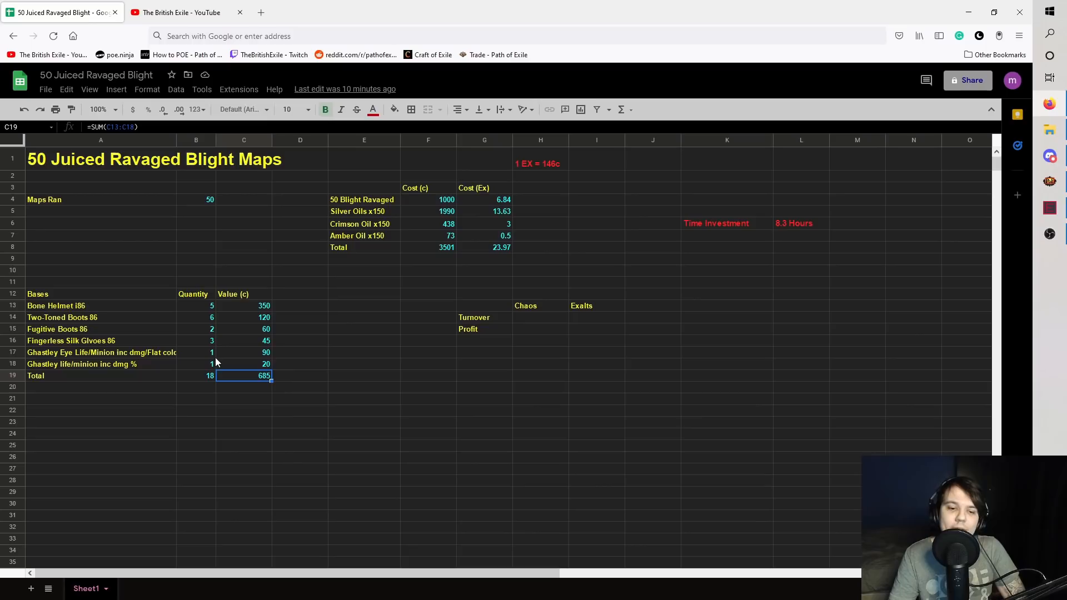
mouse_move(254, 390)
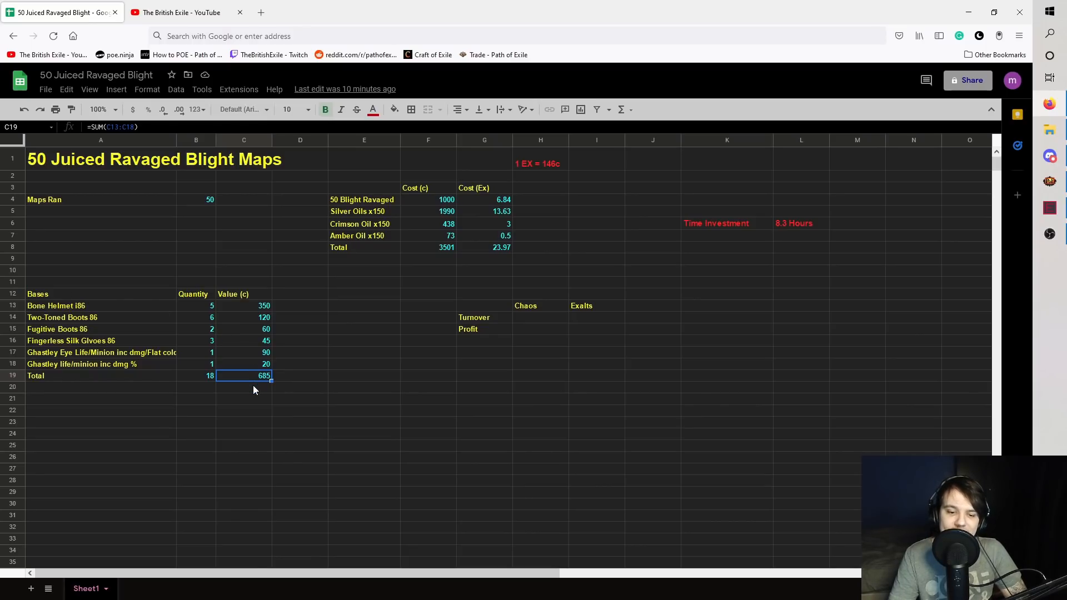
click(100, 306)
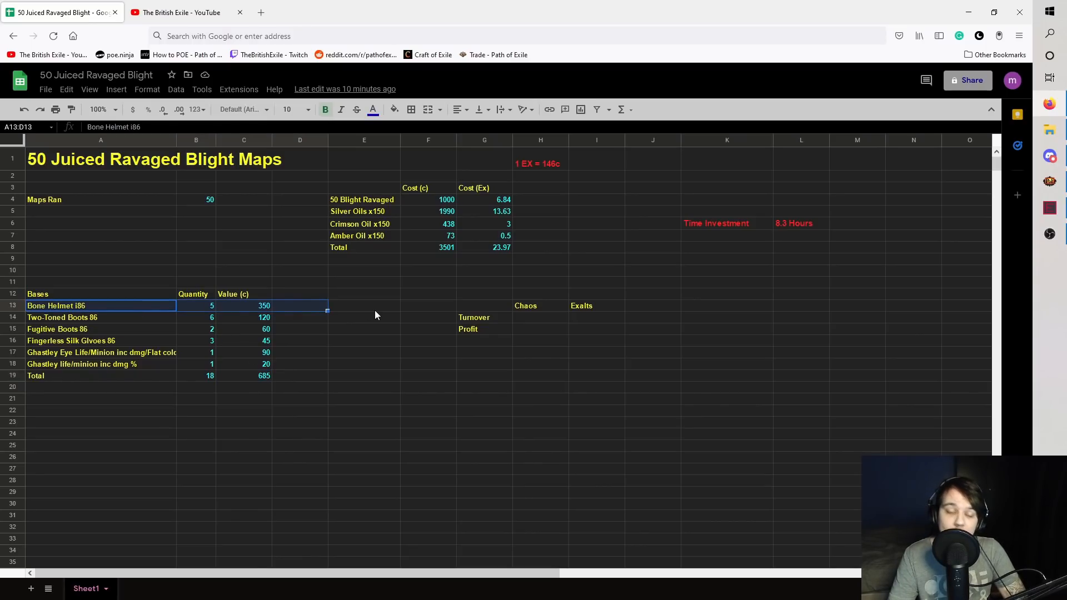
click(243, 328)
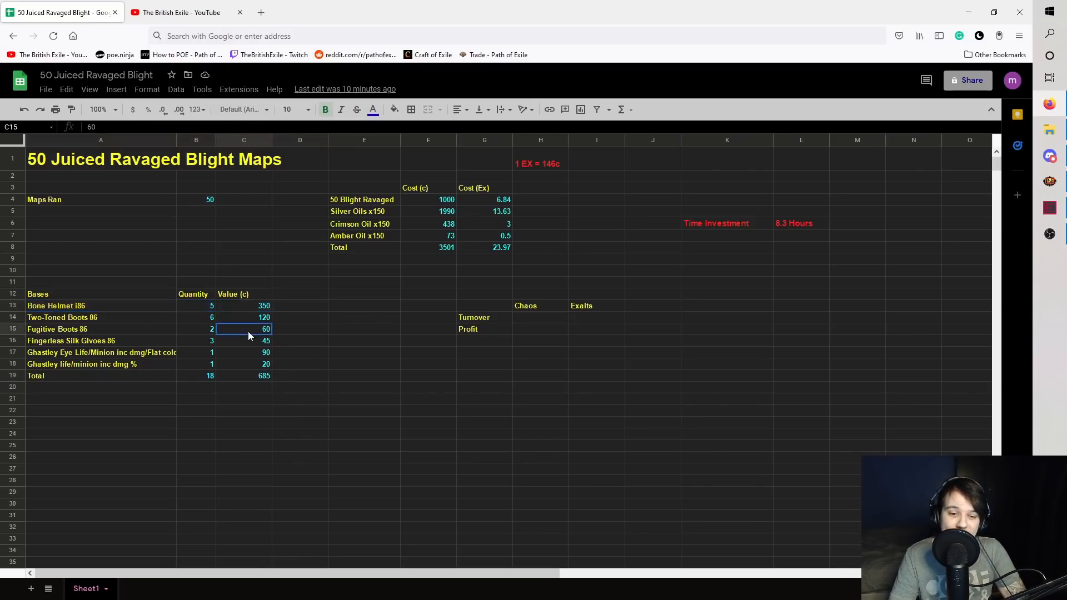
click(243, 353)
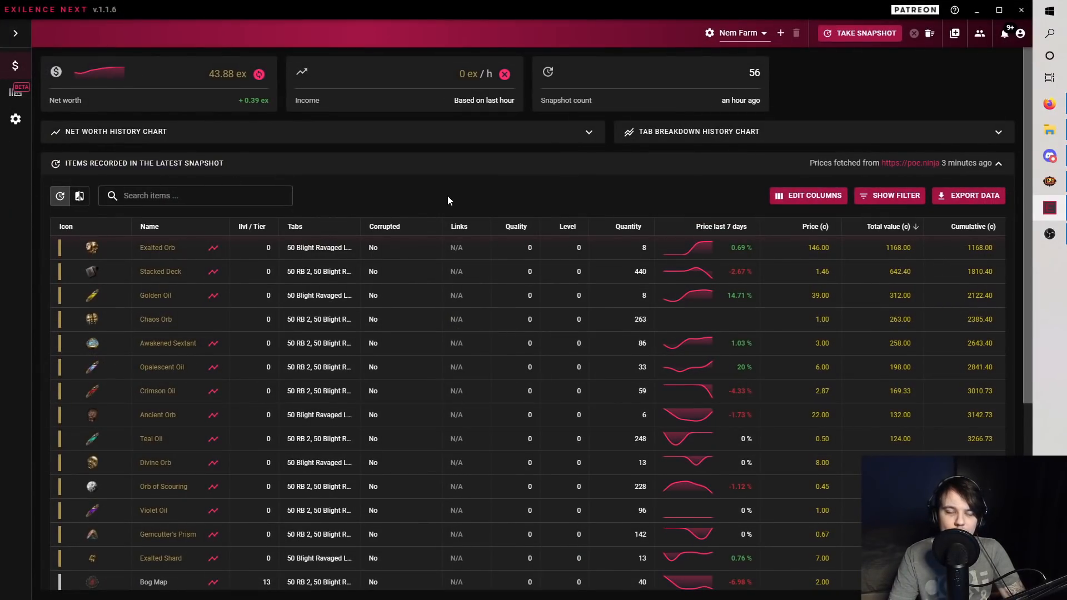
mouse_move(439, 242)
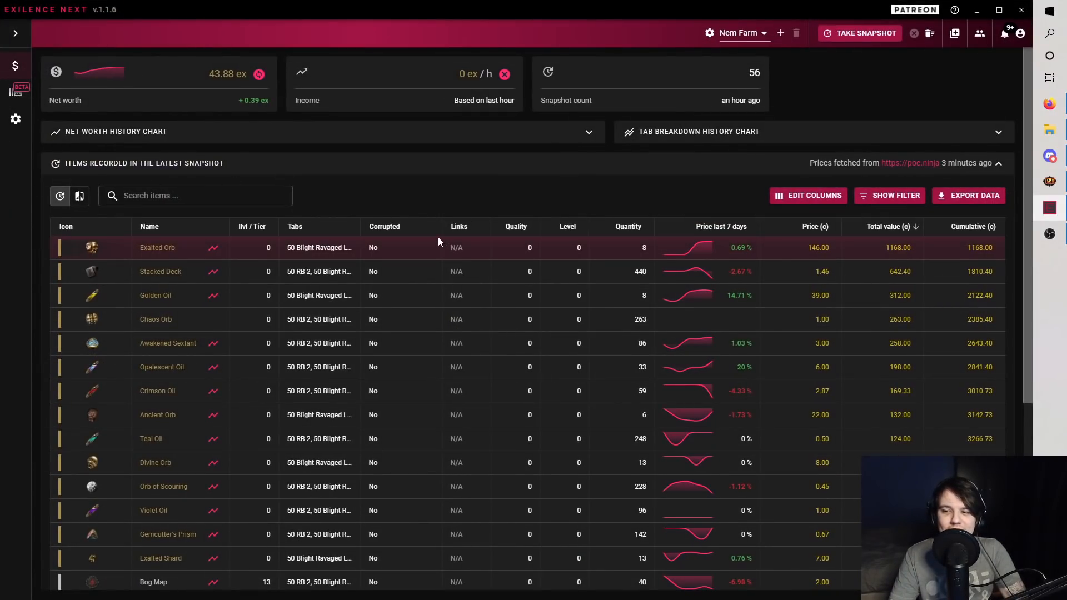
mouse_move(427, 197)
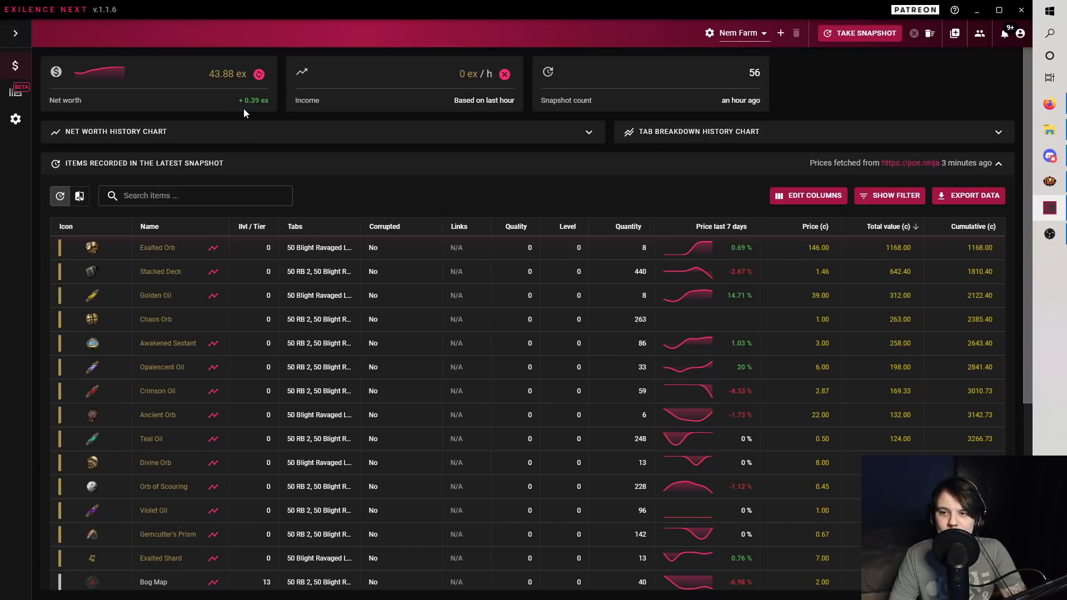
mouse_move(451, 204)
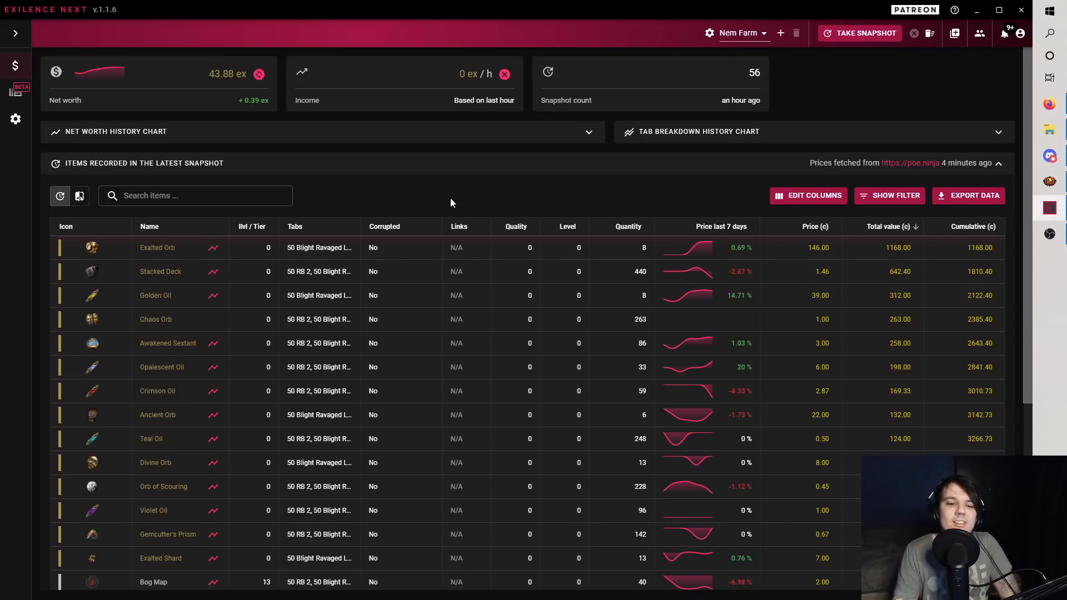
mouse_move(552, 271)
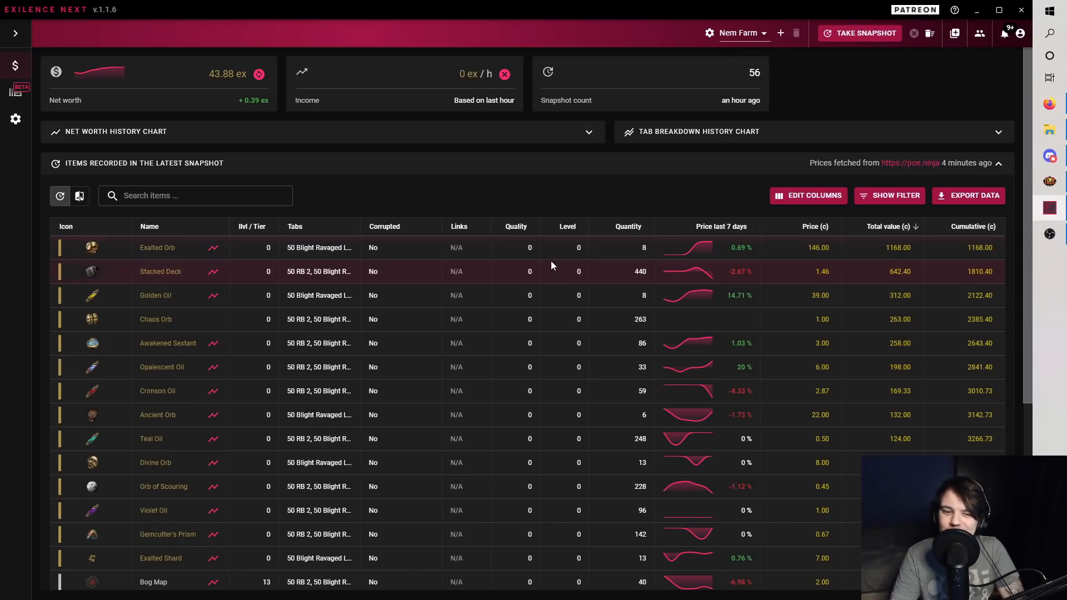
mouse_move(871, 249)
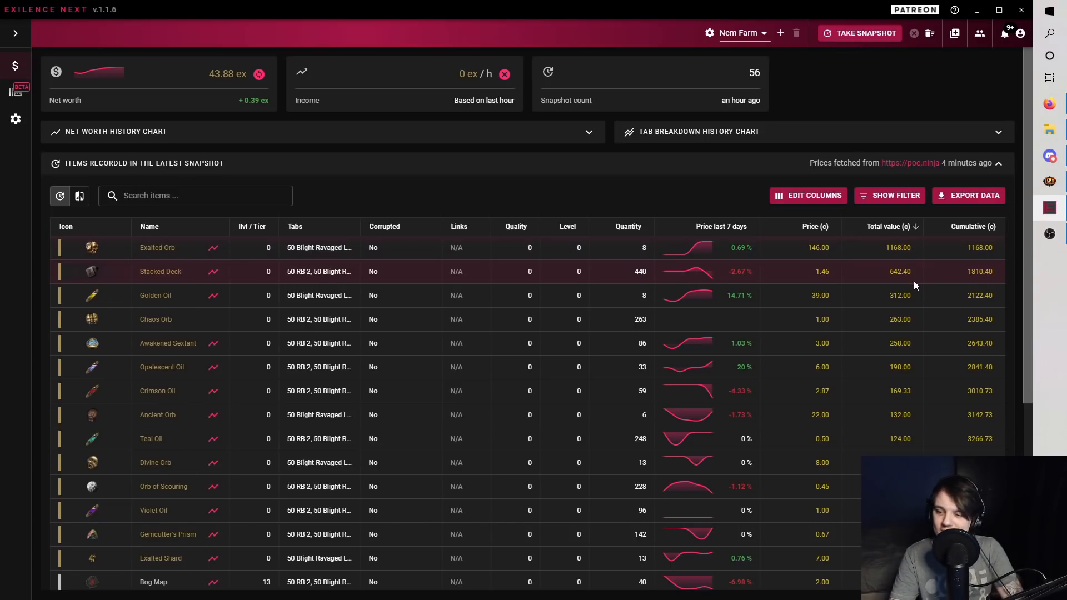
mouse_move(620, 273)
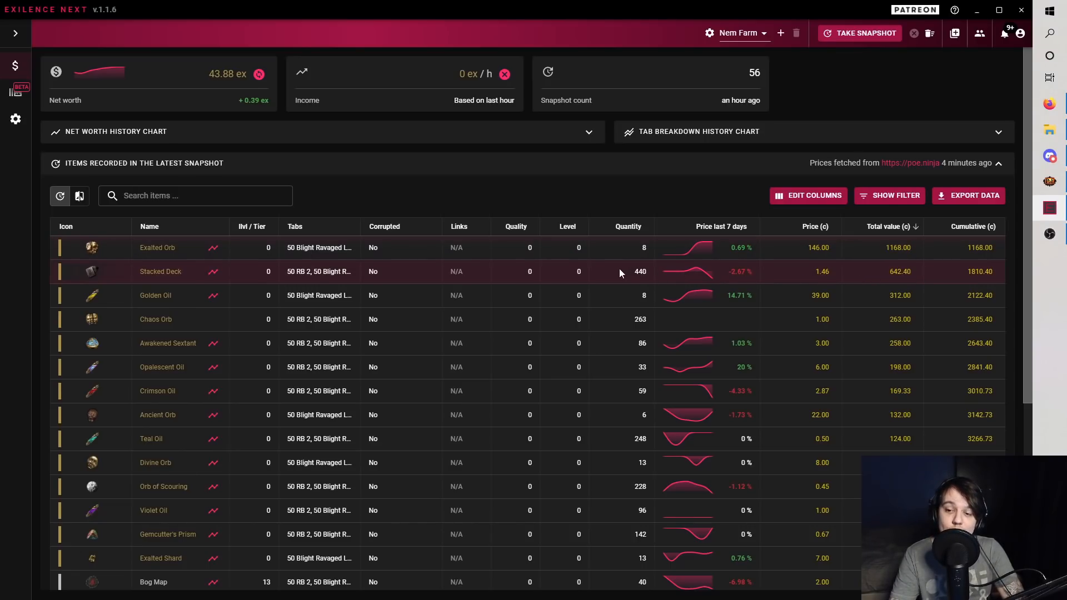
mouse_move(613, 298)
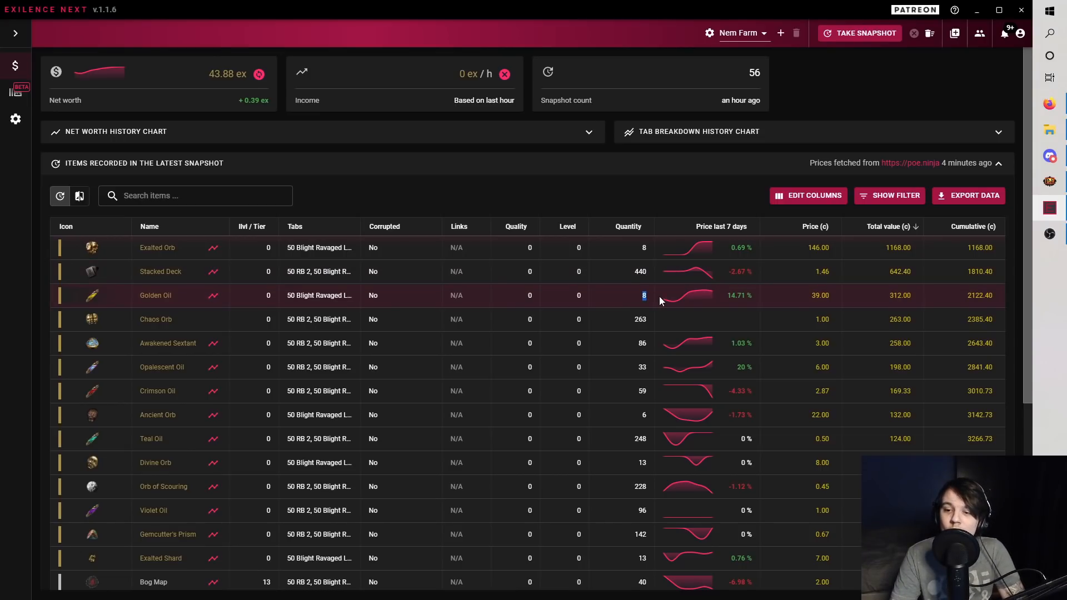
mouse_move(523, 318)
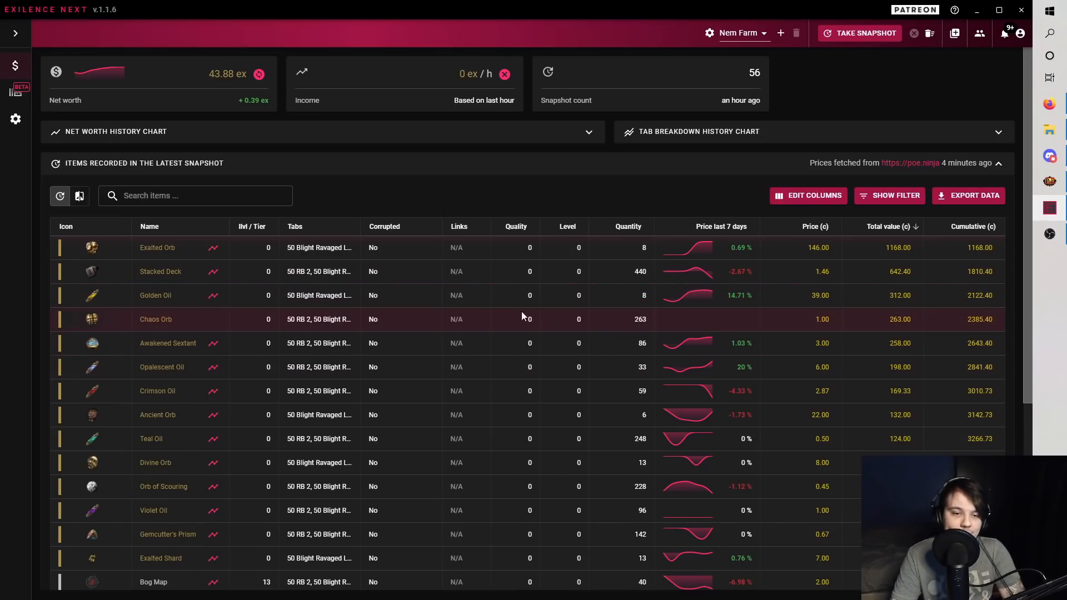
Sort the snapshot loot by quantity, then by total value, scrolling through the items.
double_click(640, 319)
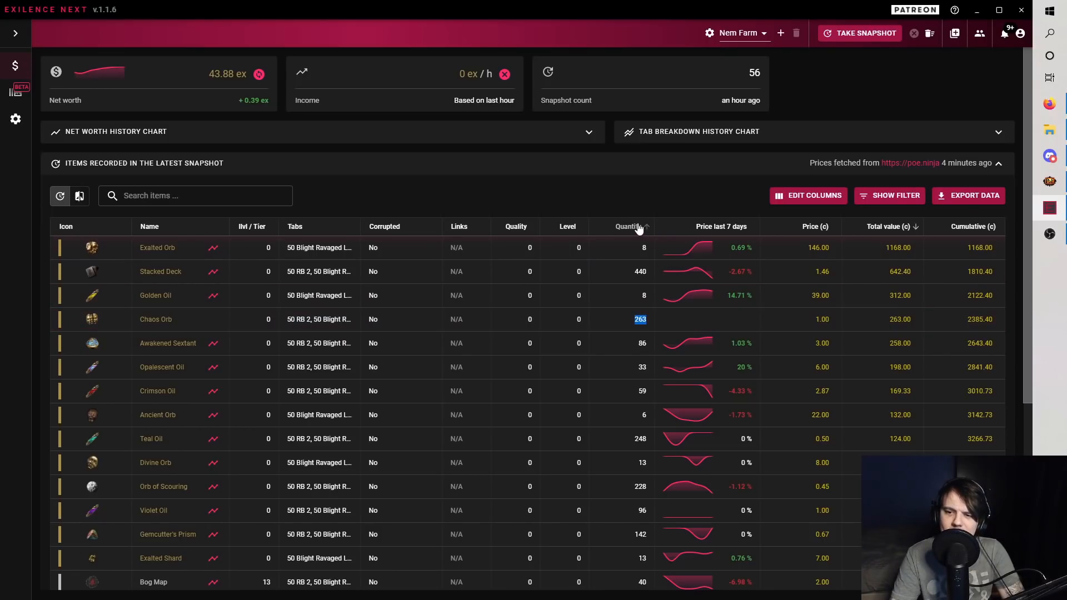
click(627, 227)
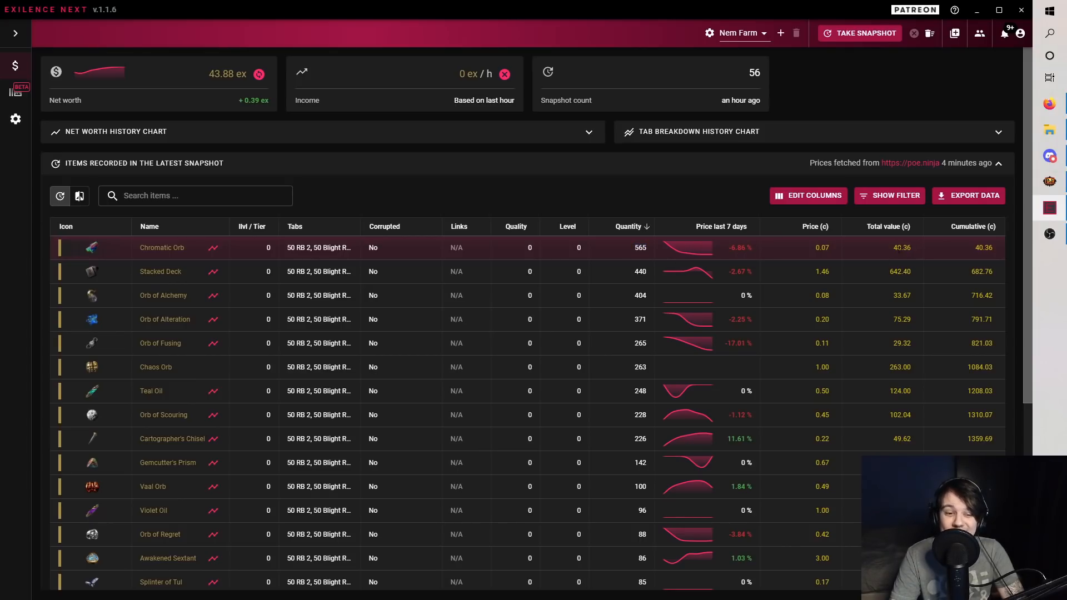
mouse_move(607, 282)
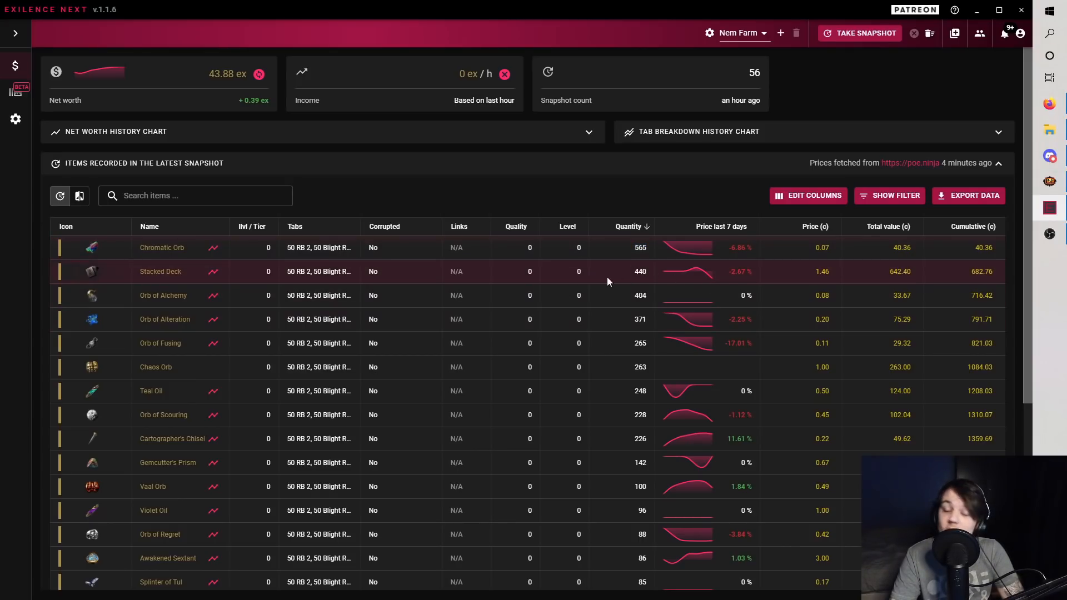
mouse_move(552, 282)
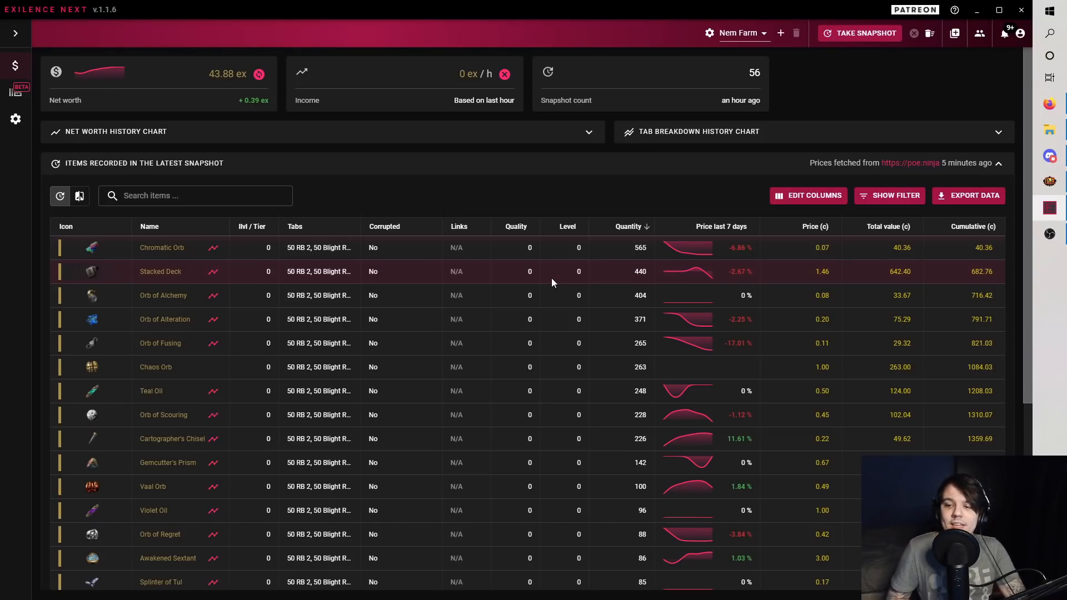
mouse_move(581, 313)
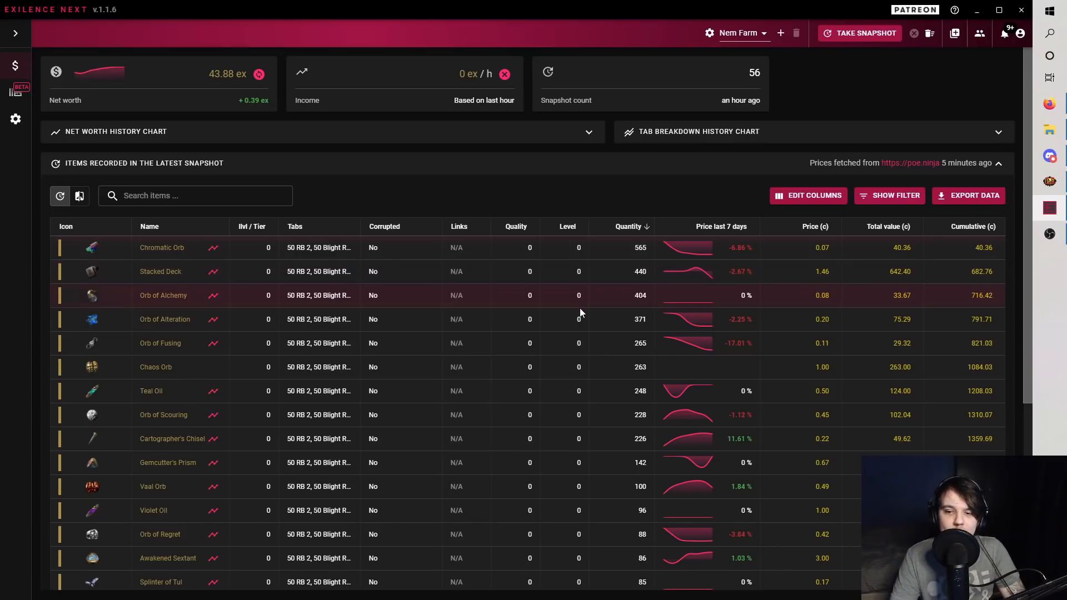
mouse_move(812, 294)
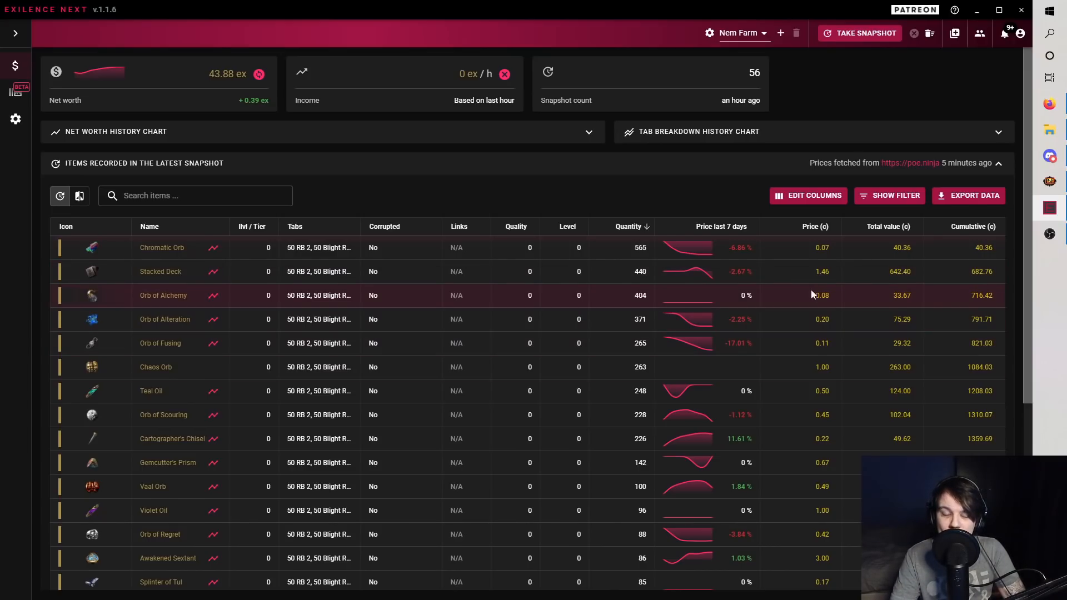
scroll(down, 3)
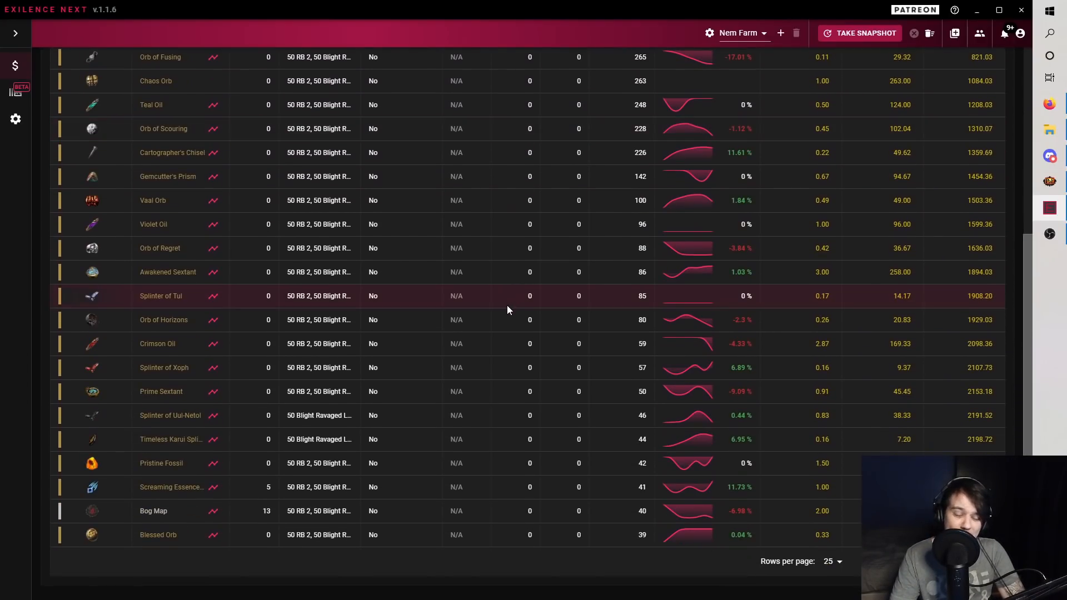
scroll(up, 3)
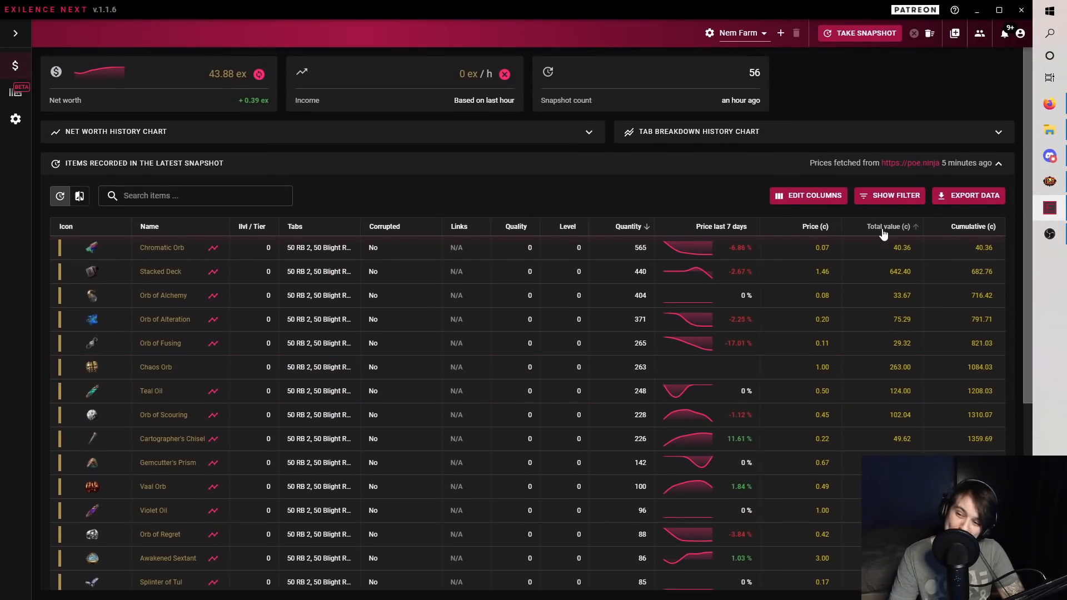
click(888, 227)
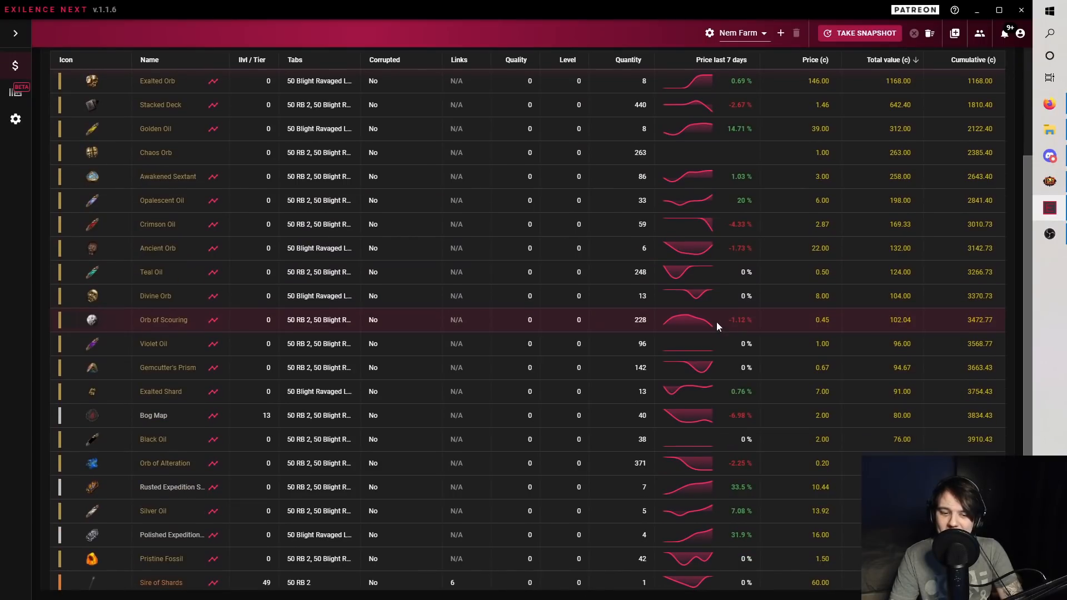
scroll(down, 3)
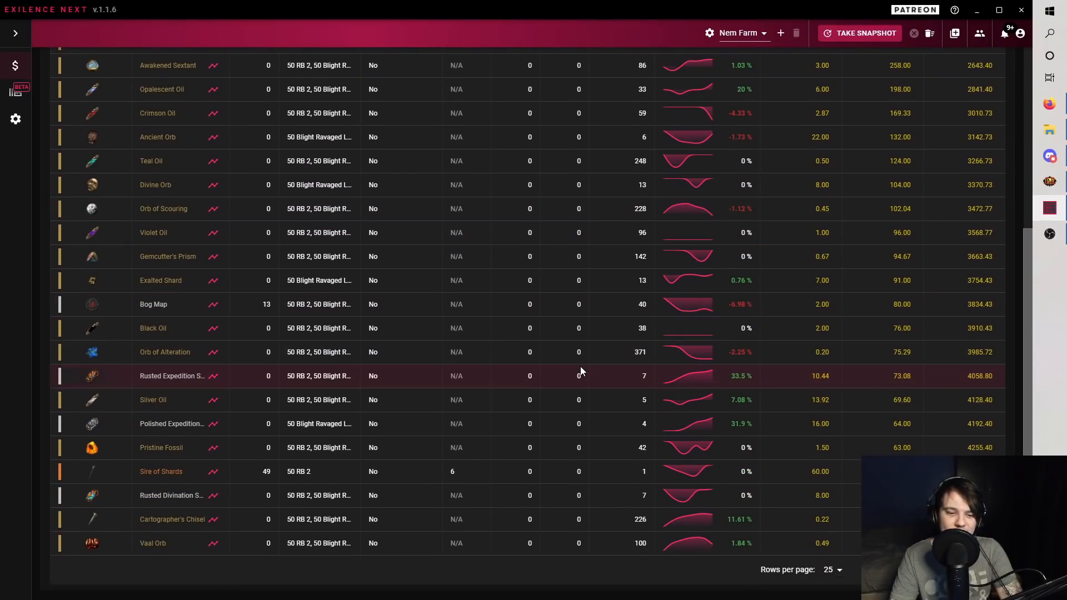
mouse_move(618, 379)
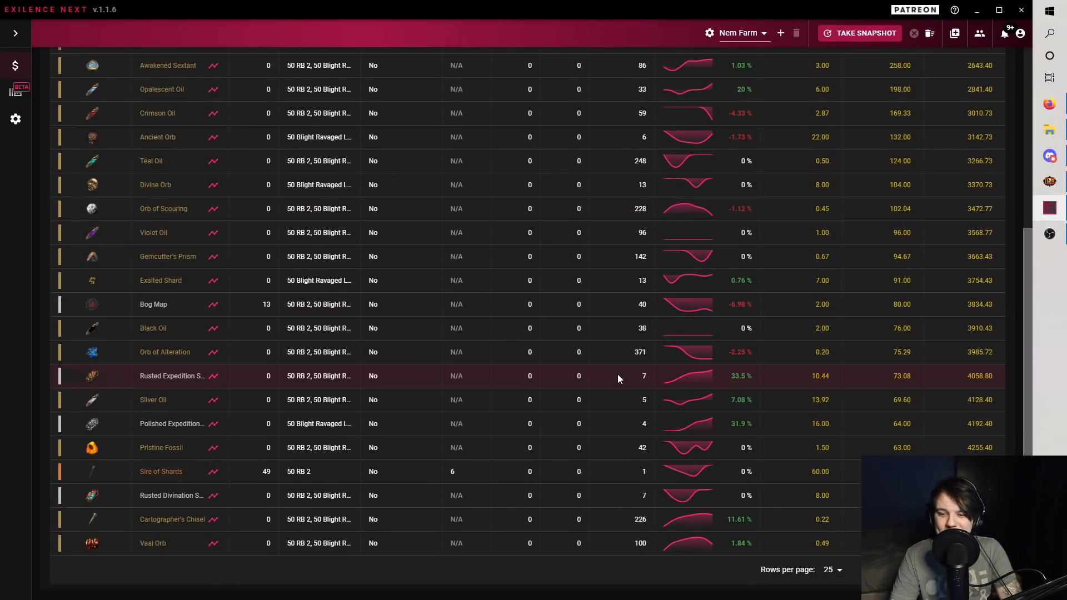
mouse_move(638, 378)
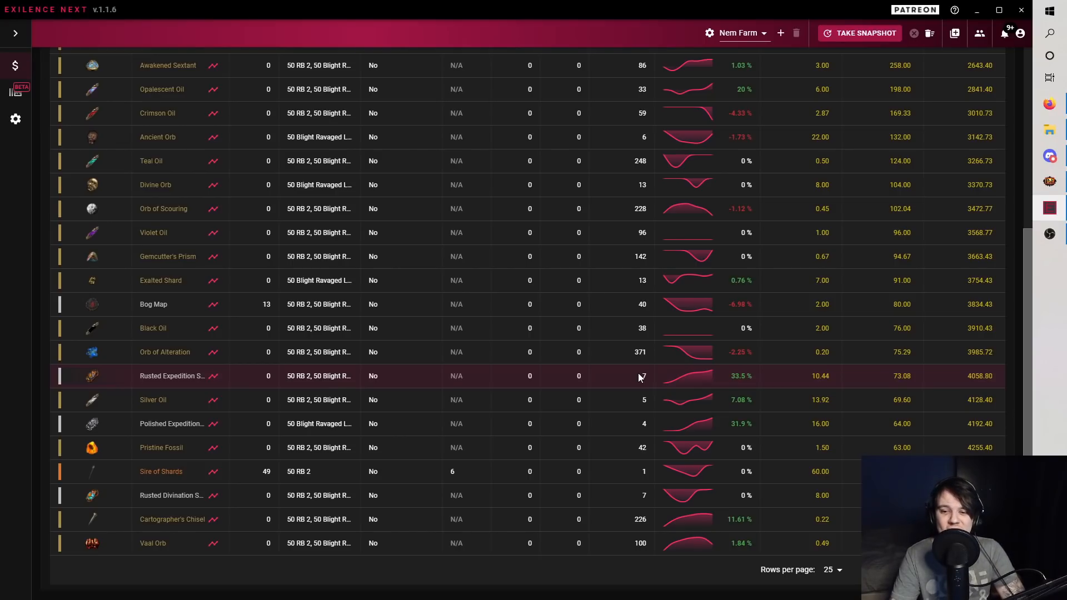
mouse_move(537, 392)
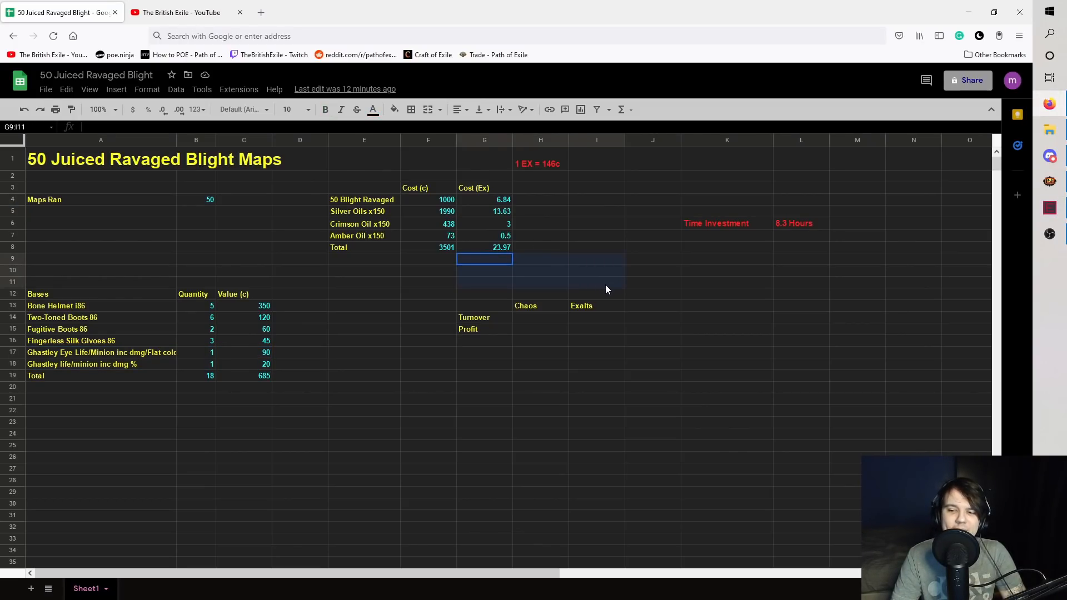
Colour the turnover and profit cells (7088 and 3587 chaos) cyan.
click(652, 295)
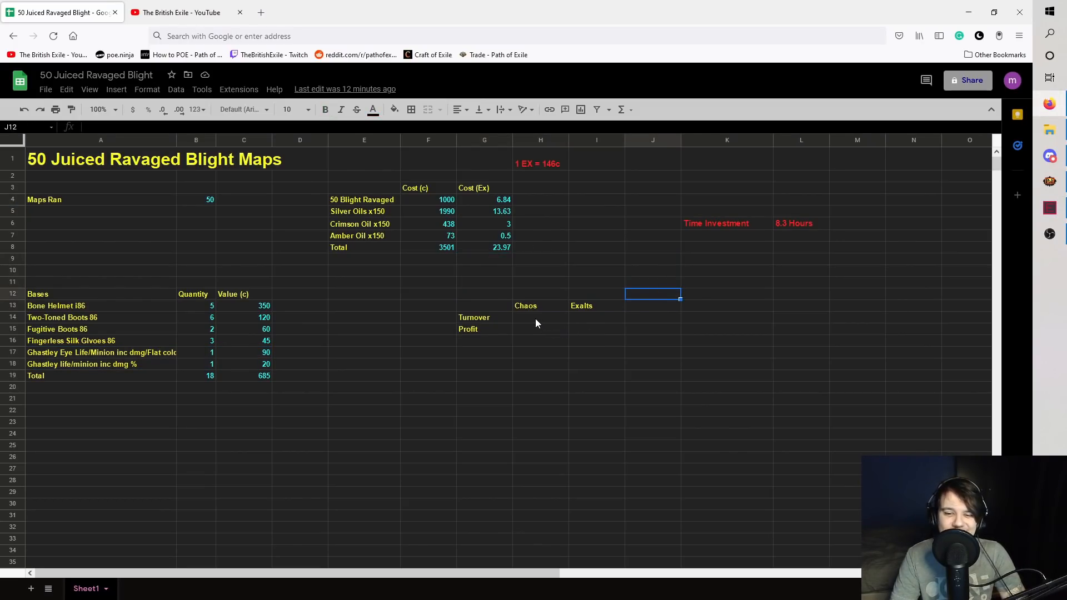
mouse_move(563, 284)
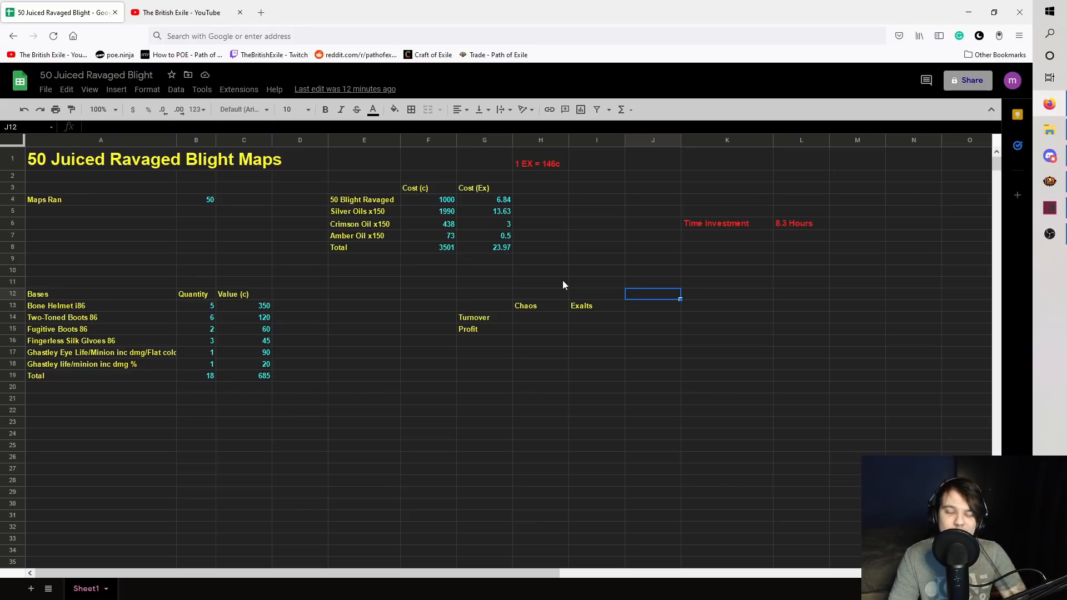
mouse_move(501, 343)
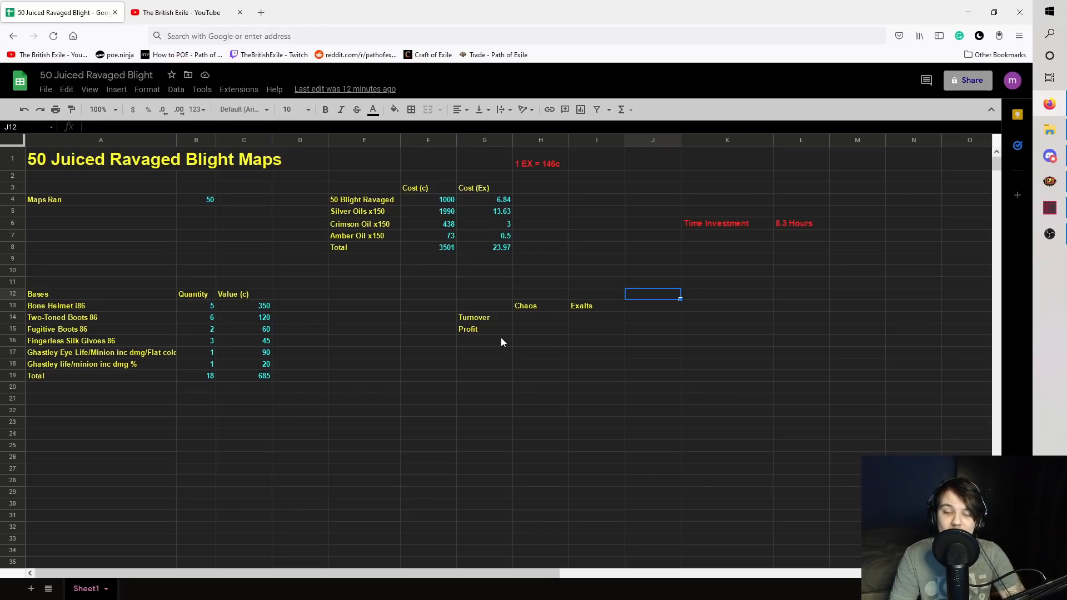
click(539, 317)
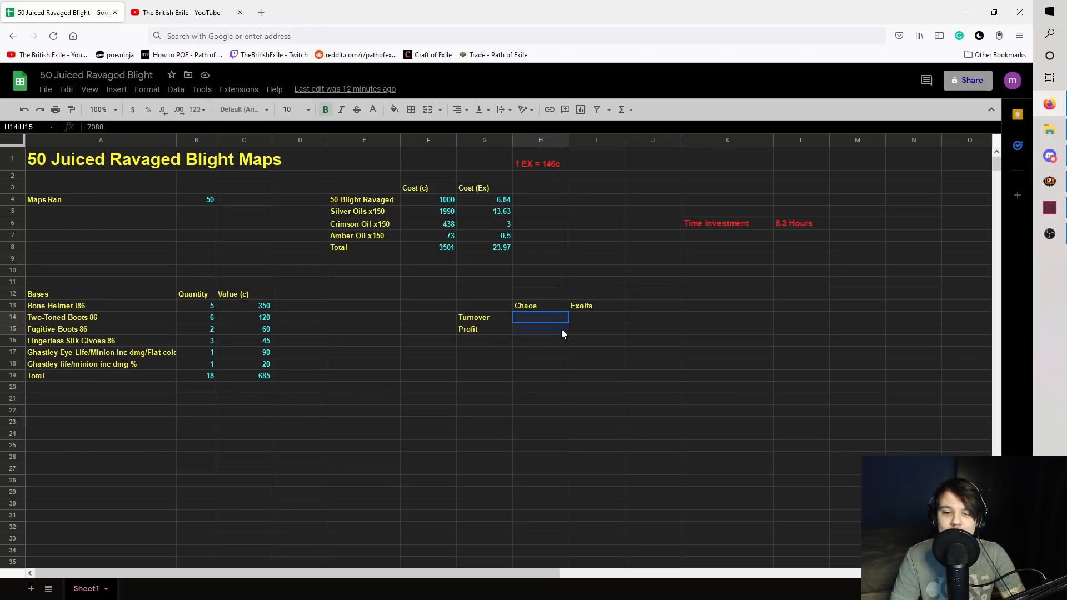
click(372, 110)
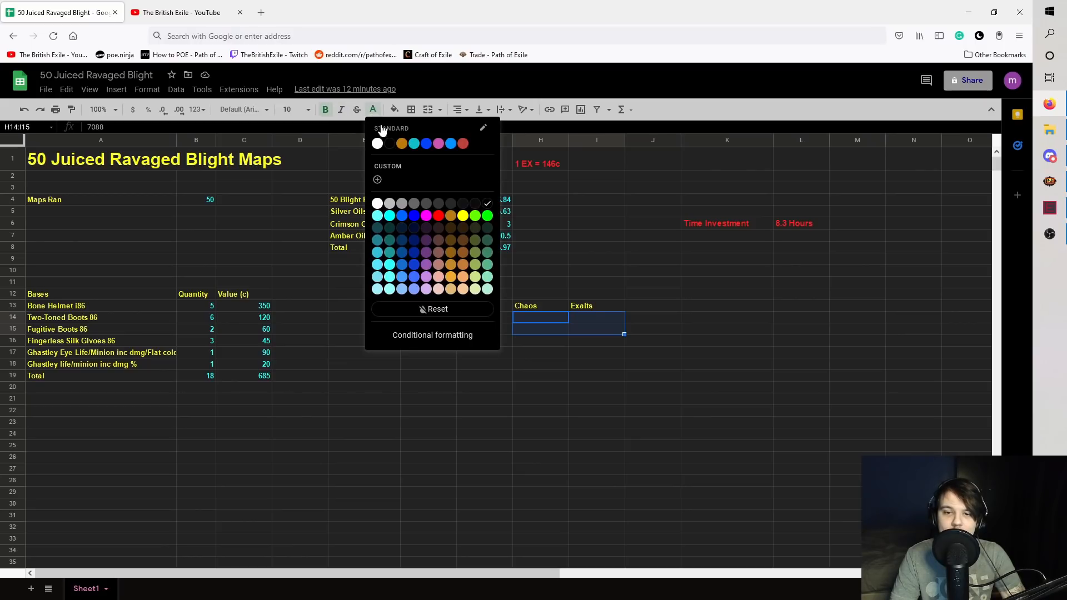
mouse_move(390, 216)
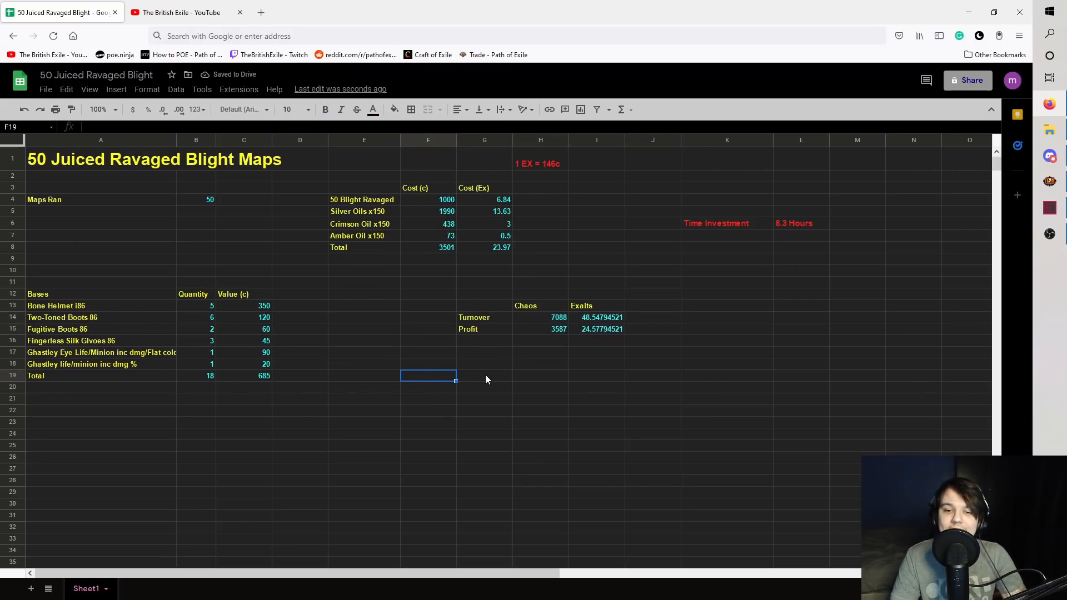
mouse_move(551, 332)
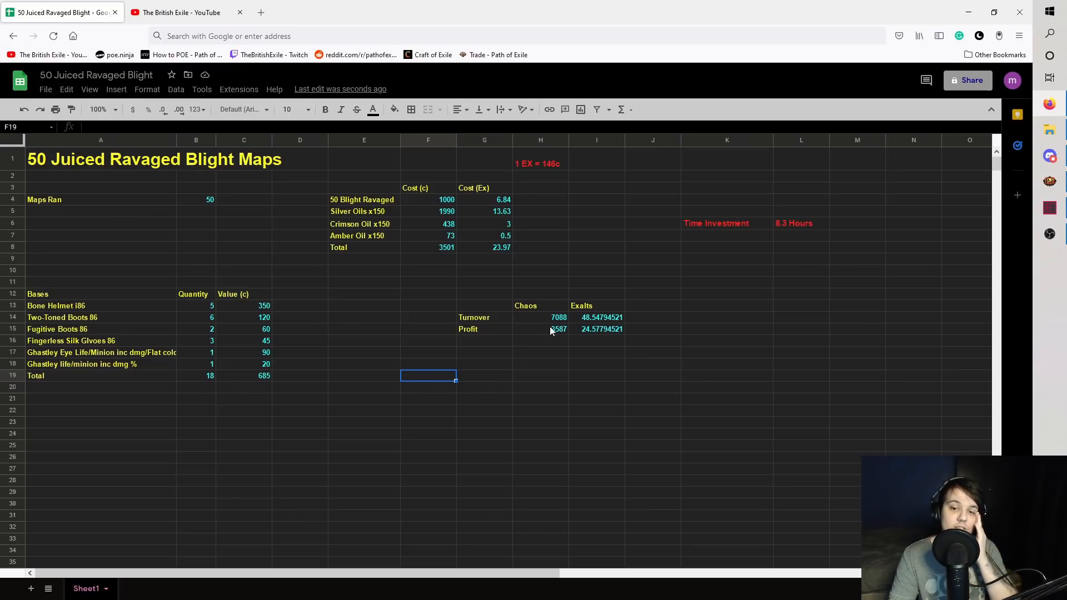
Check the cost total and the chaos and exalt profit formulas (3587 chaos, 24.58 exalts).
click(428, 247)
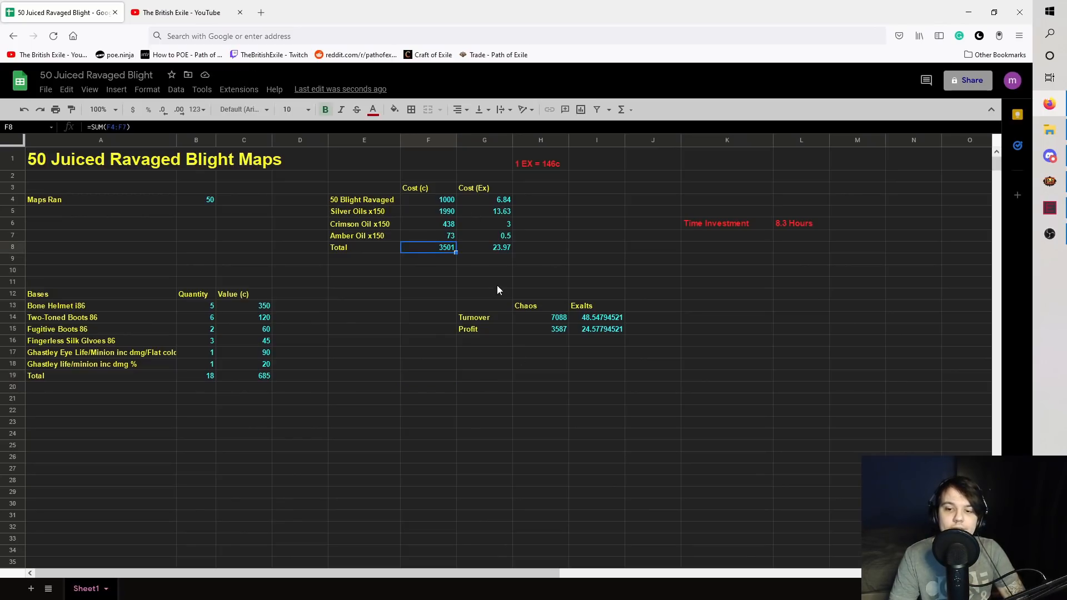
click(540, 329)
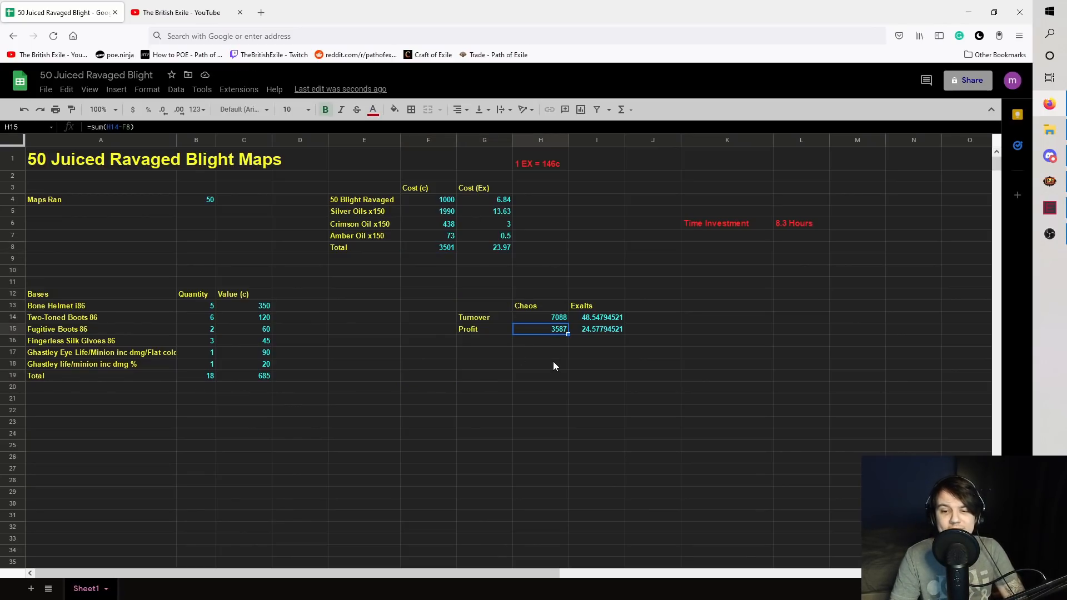
click(596, 329)
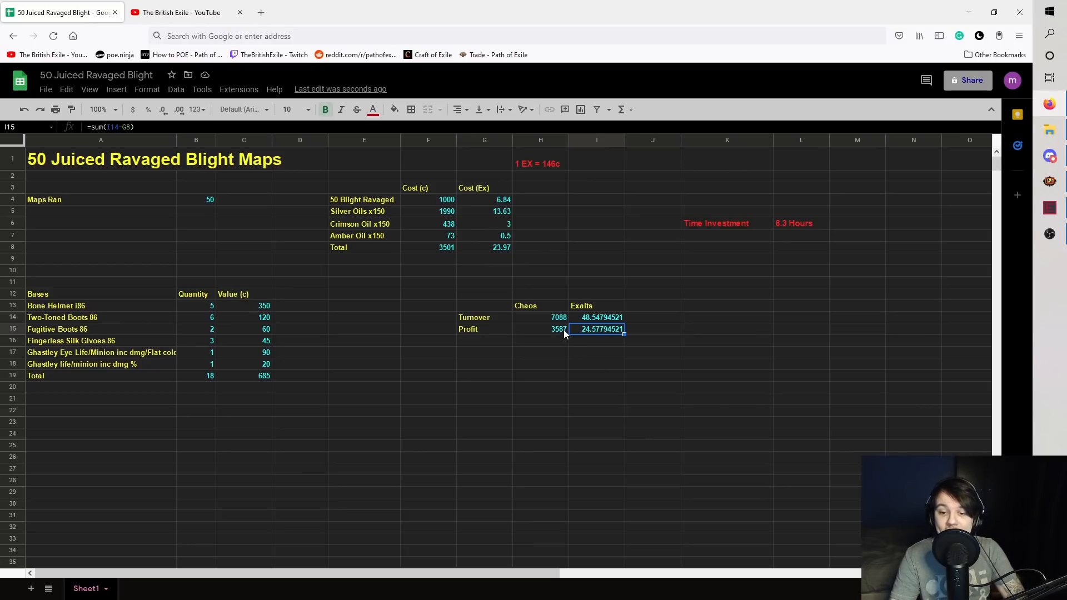
click(540, 329)
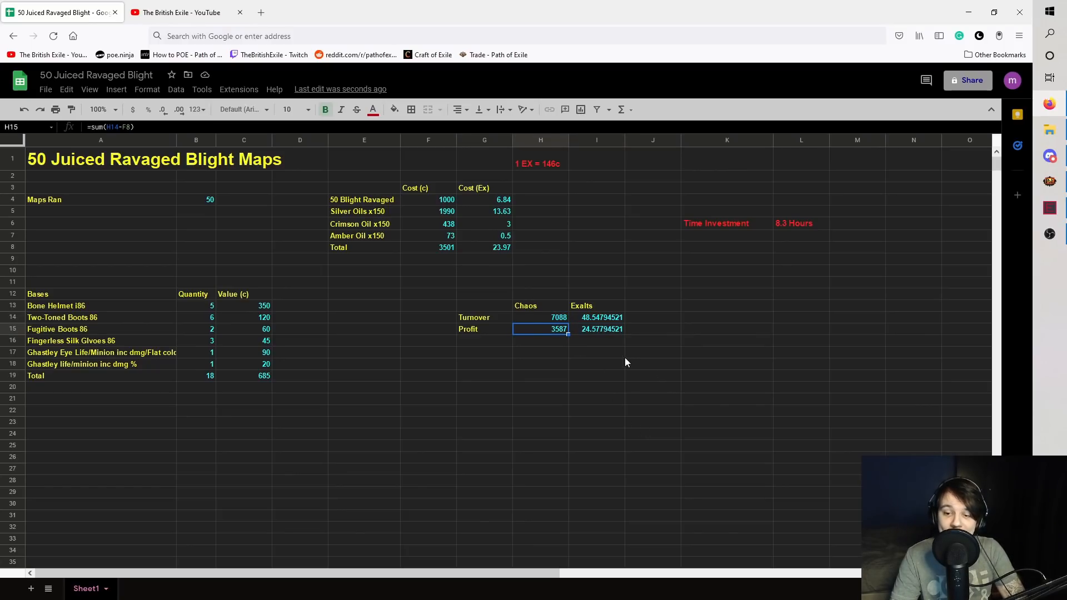
click(597, 352)
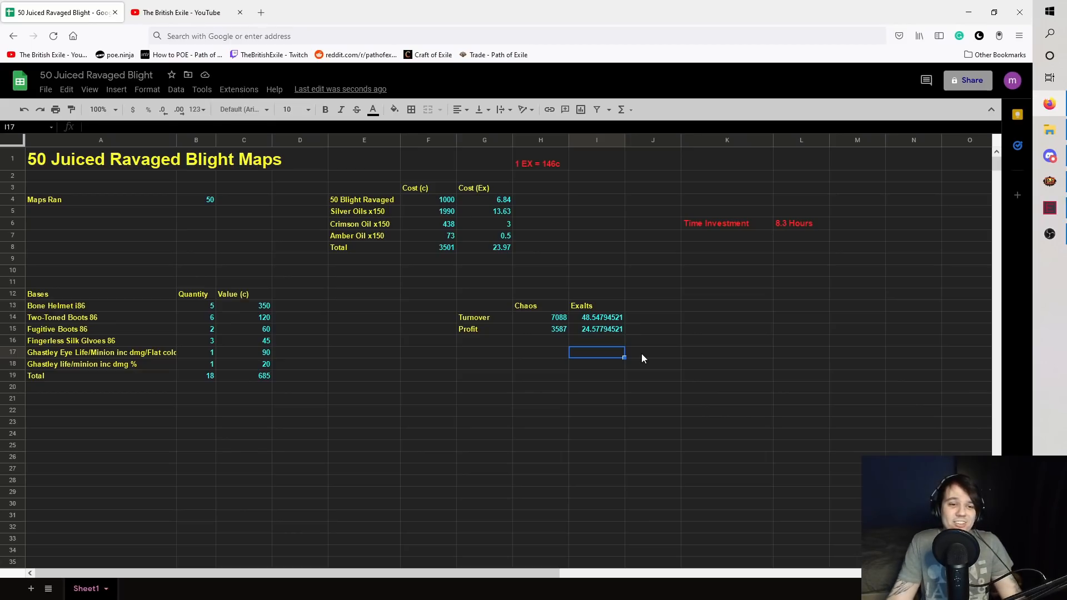
click(652, 352)
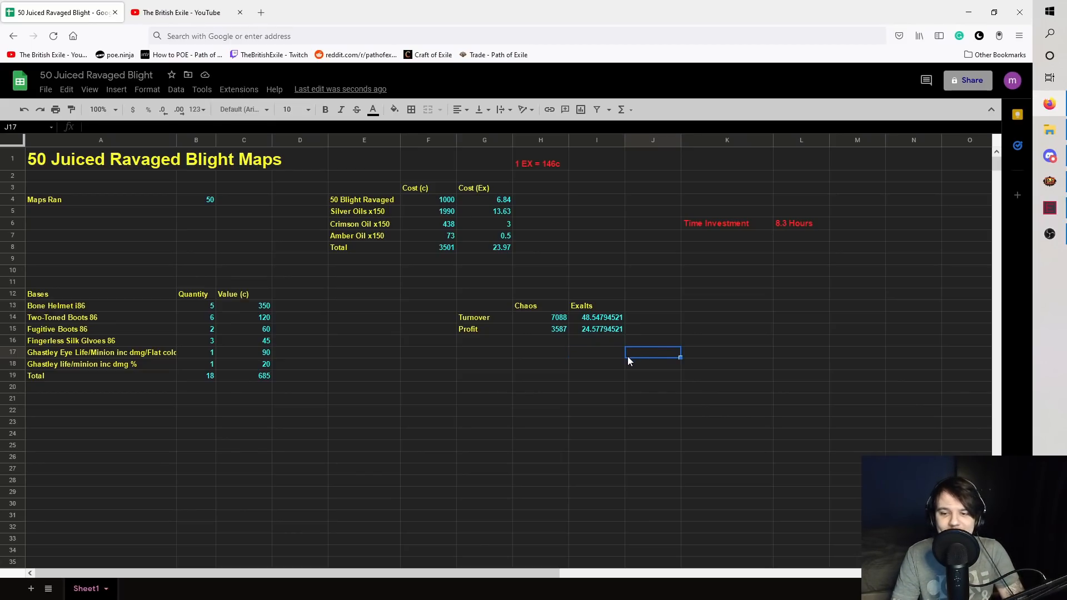
click(540, 352)
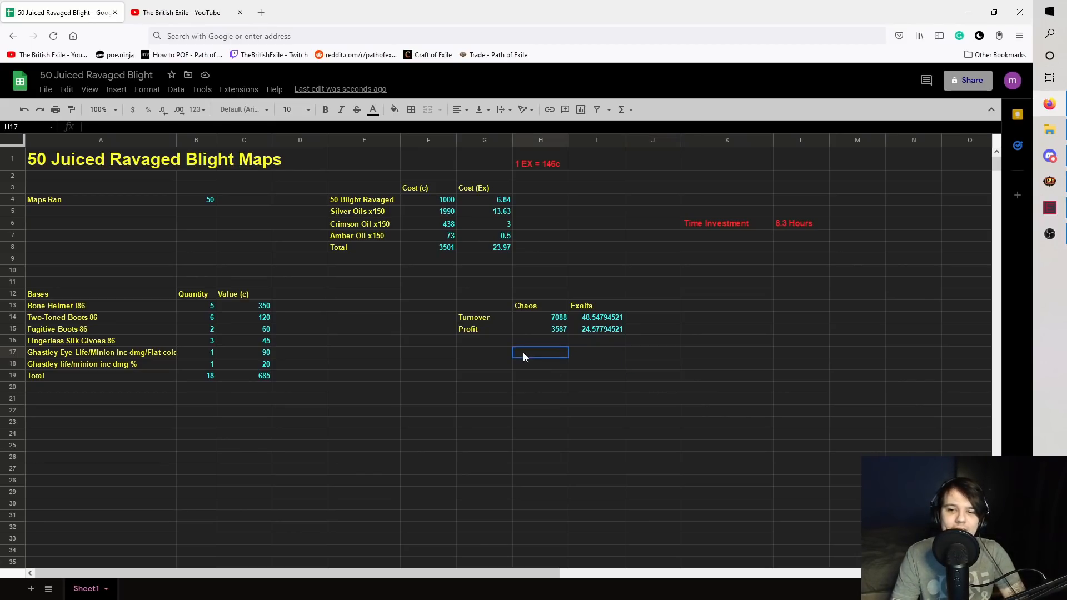
click(428, 305)
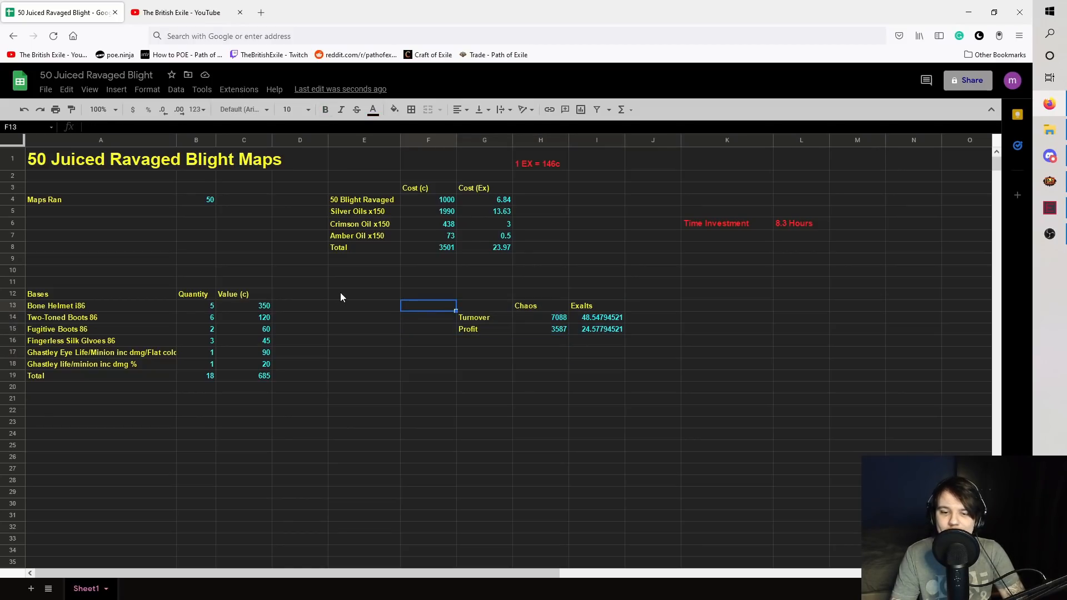
click(428, 376)
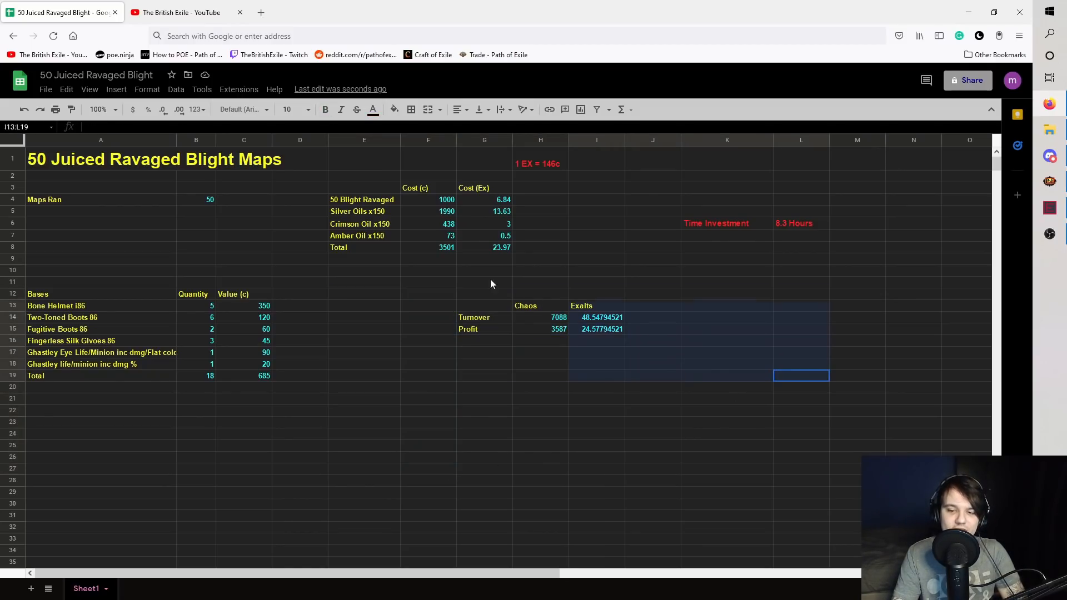
click(428, 270)
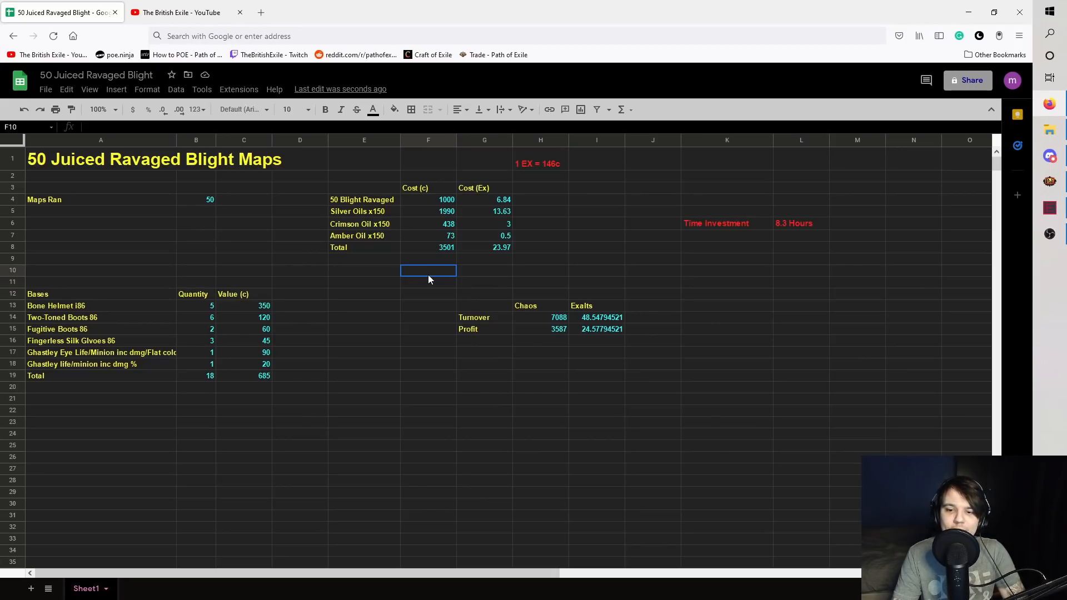